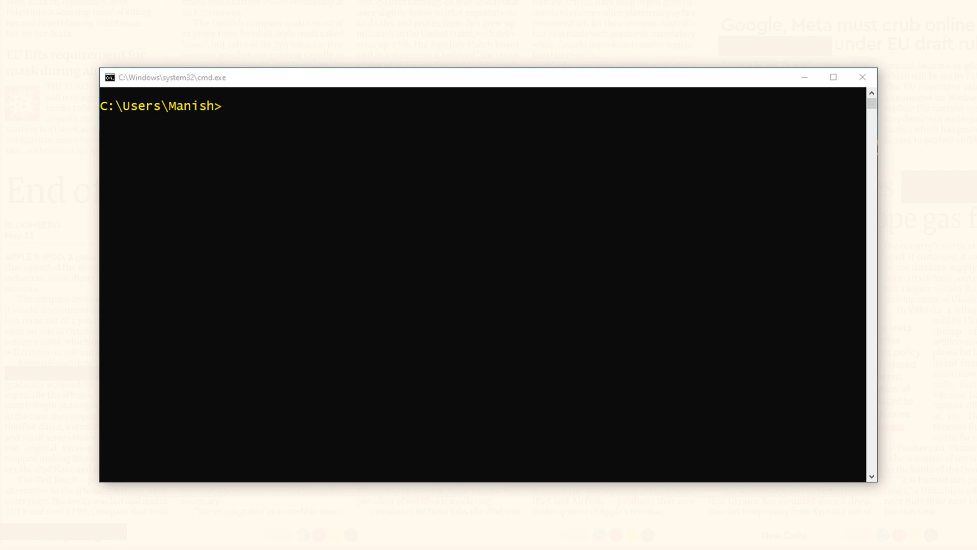
Connect with sqlplus / as sysdba and run SHOW PARAMETER spfile
text(sqlplus / as sysdba)
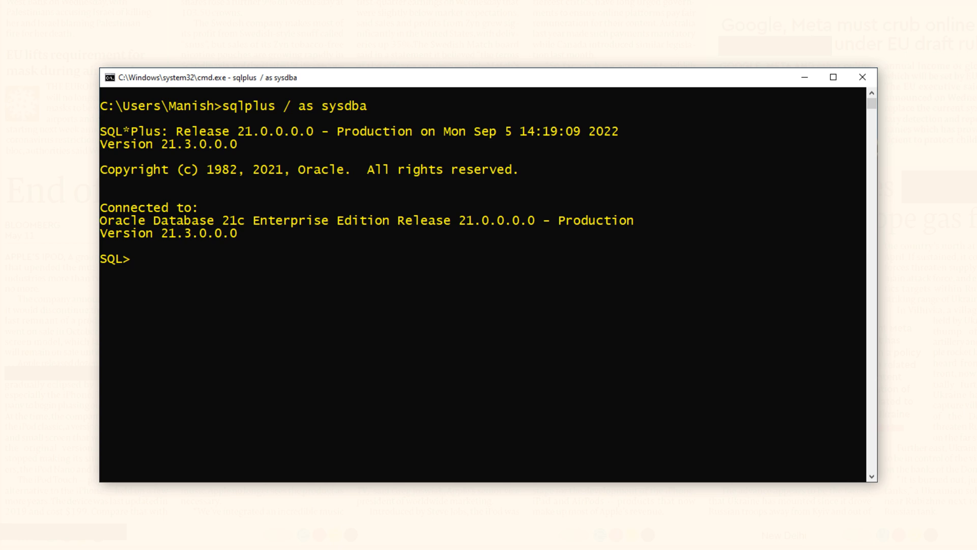
text(SHOW PA)
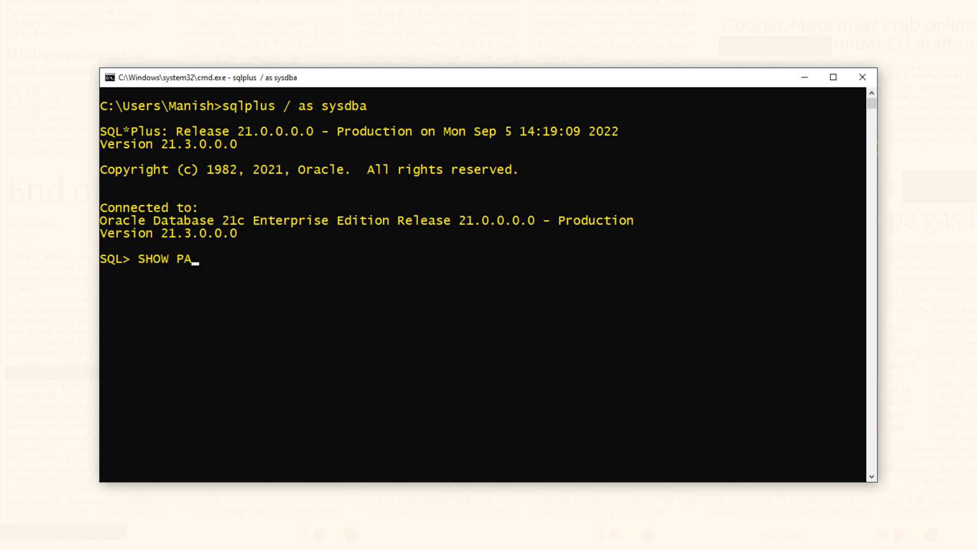
text(RAMETER s)
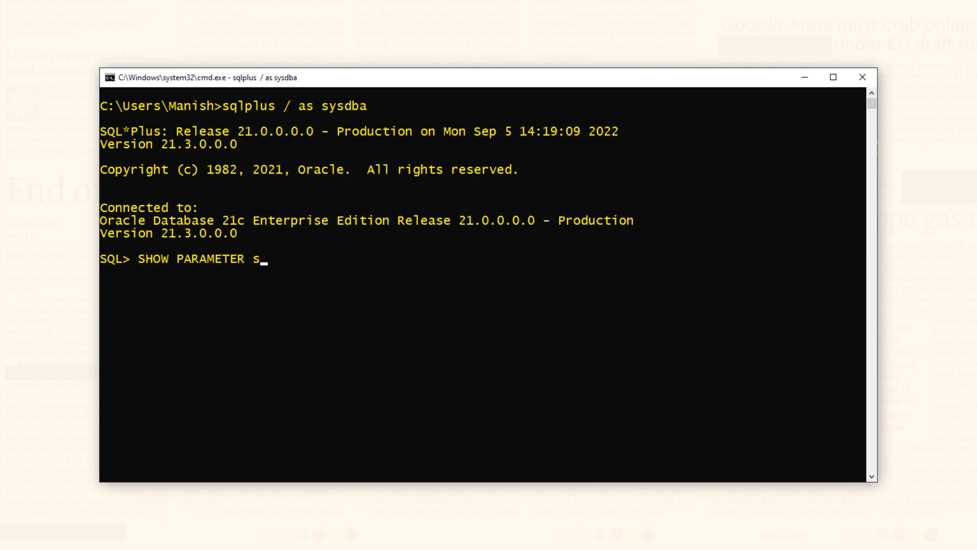
text(pfile;)
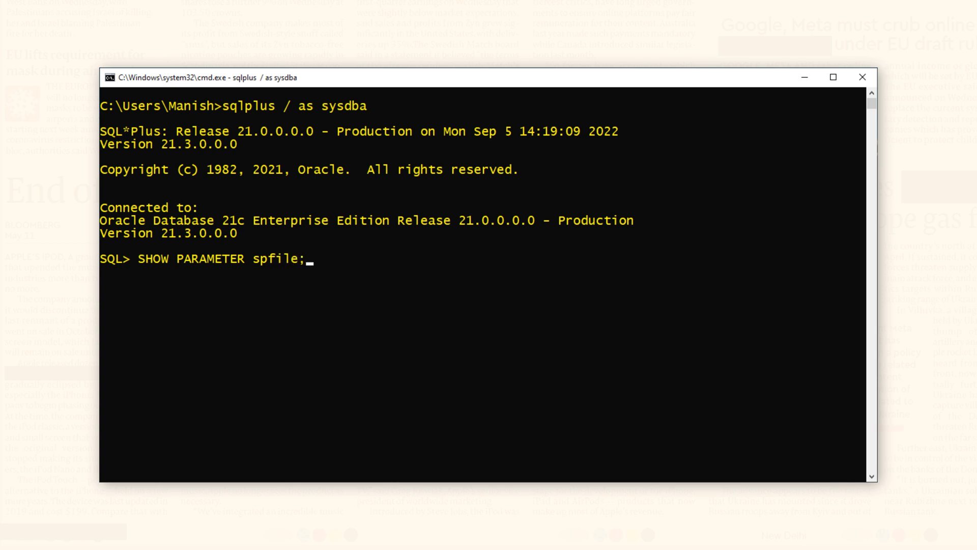
key(Return)
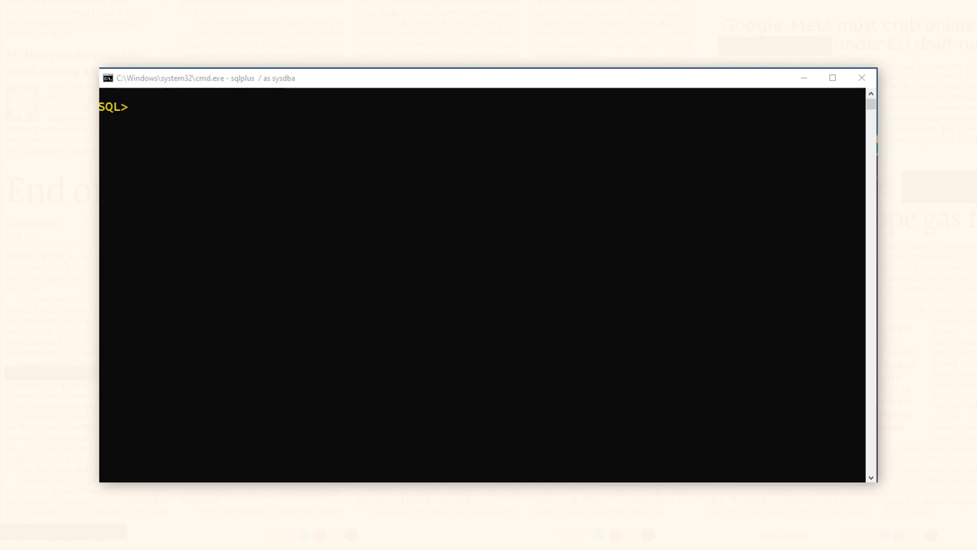
Create a PFILE from SPFILE='c:\app\database\SPFILEORCL.ORA'
text(CREAT)
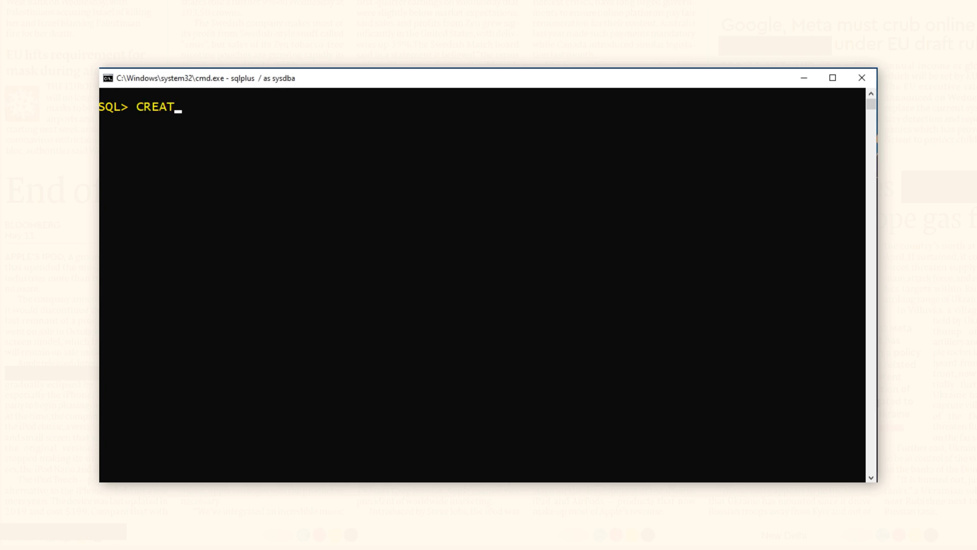
text(E PFILE)
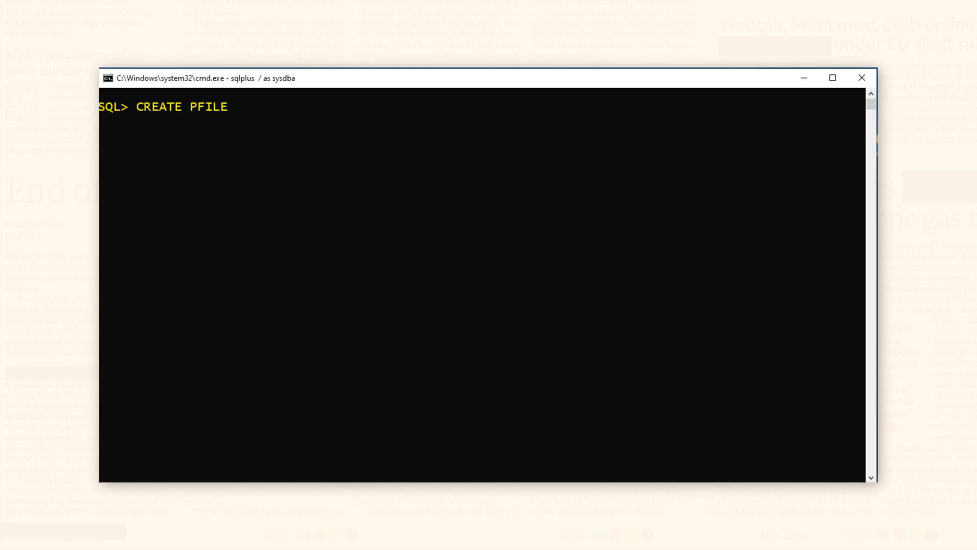
text(from SPFI)
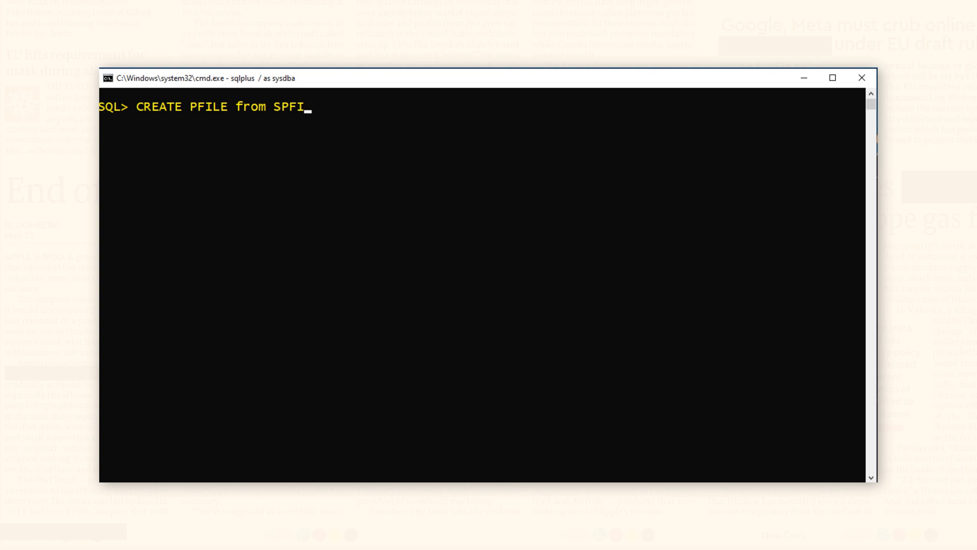
text(LE=')
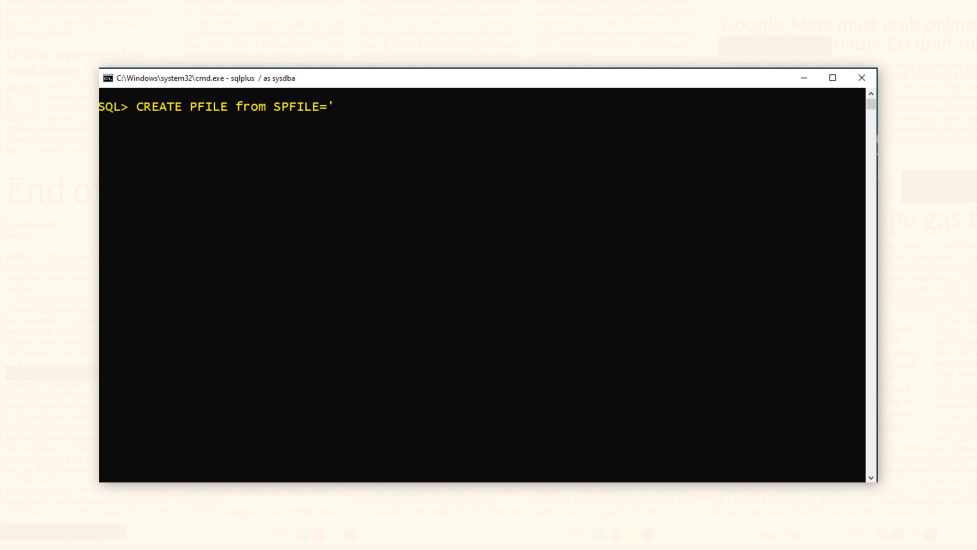
text(c:\app)
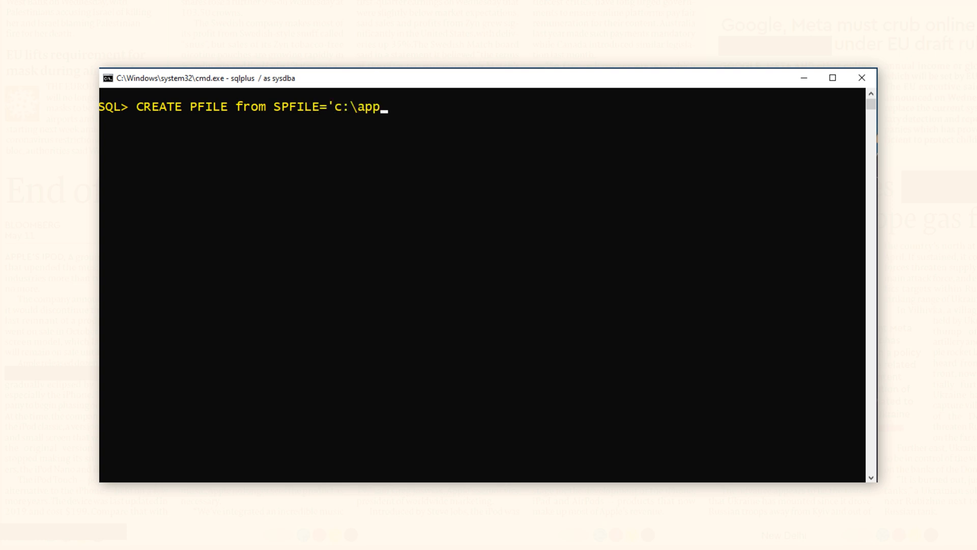
text(\database\)
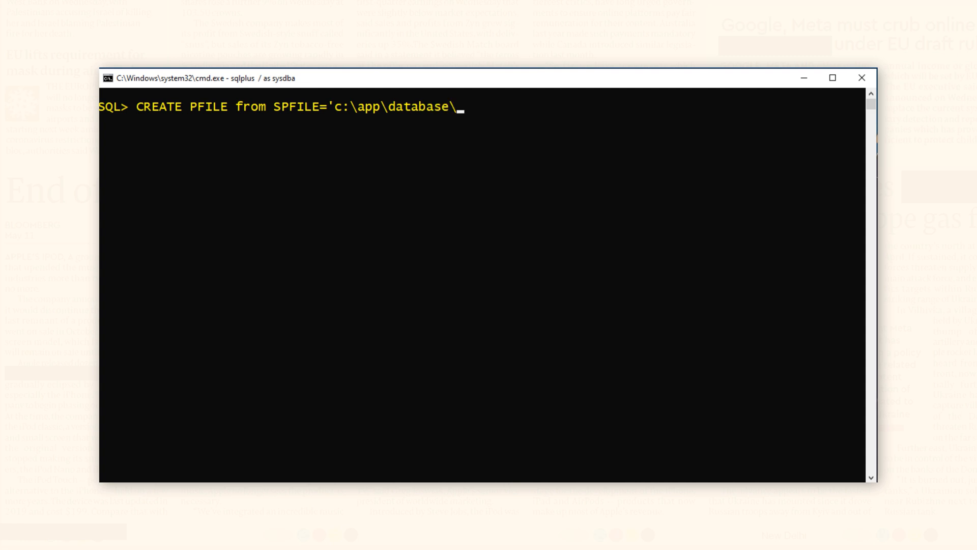
text(SPFILEO)
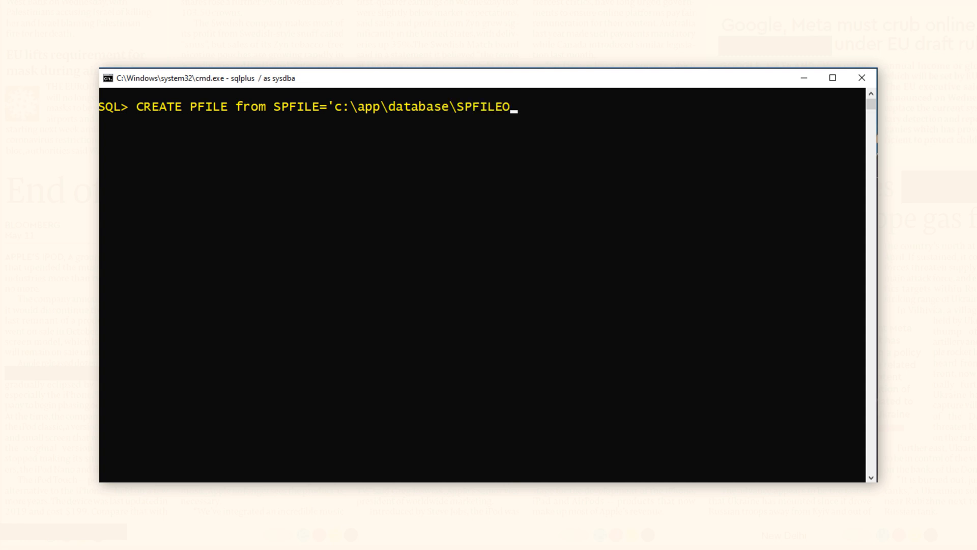
text(RCL.O)
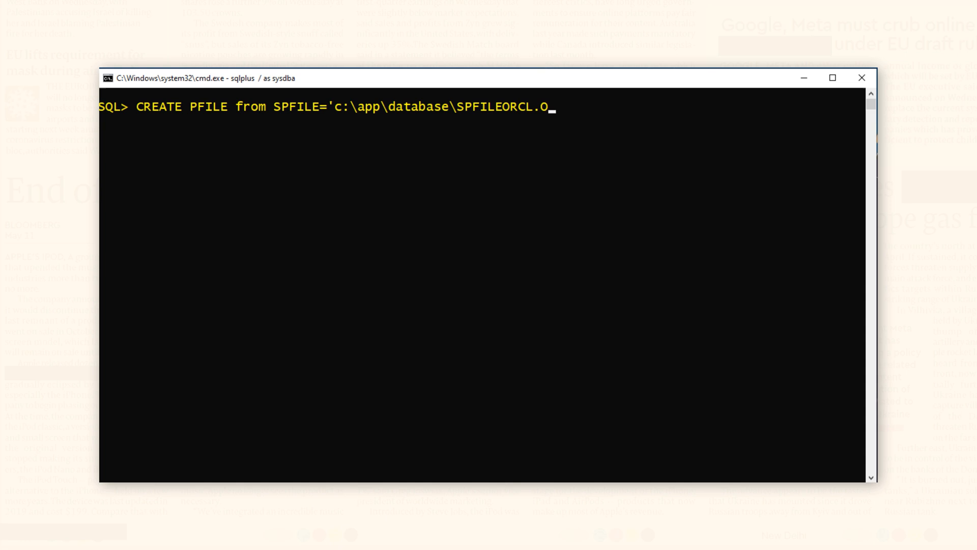
text(RA)
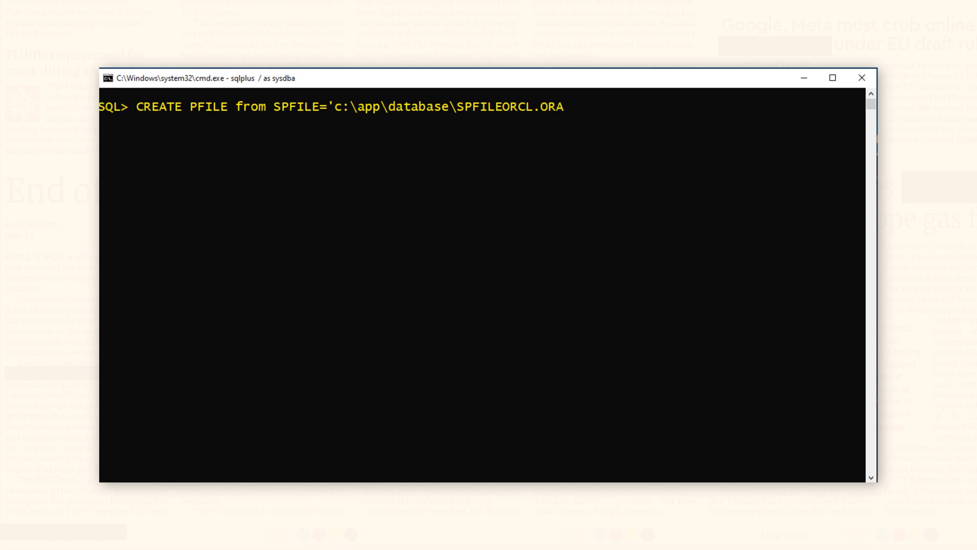
text(';)
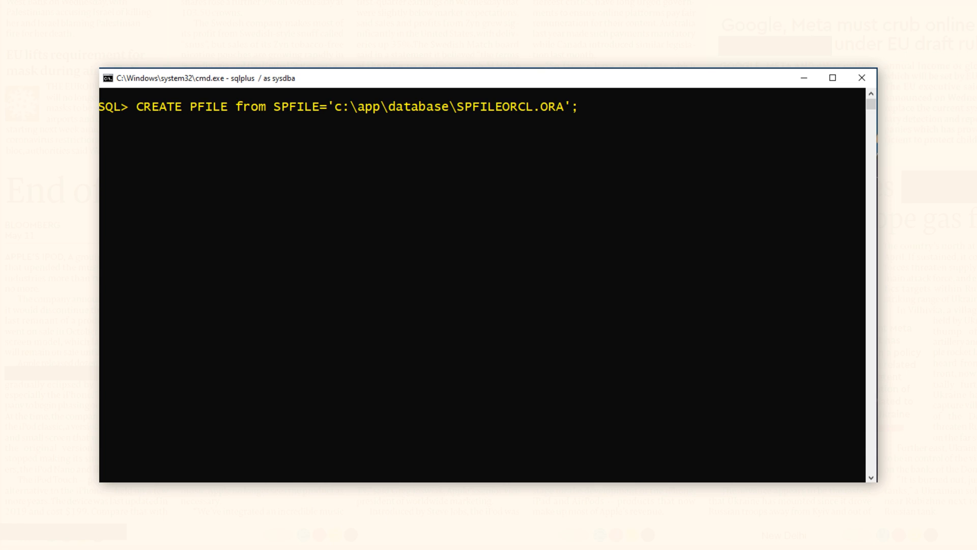
key(Return)
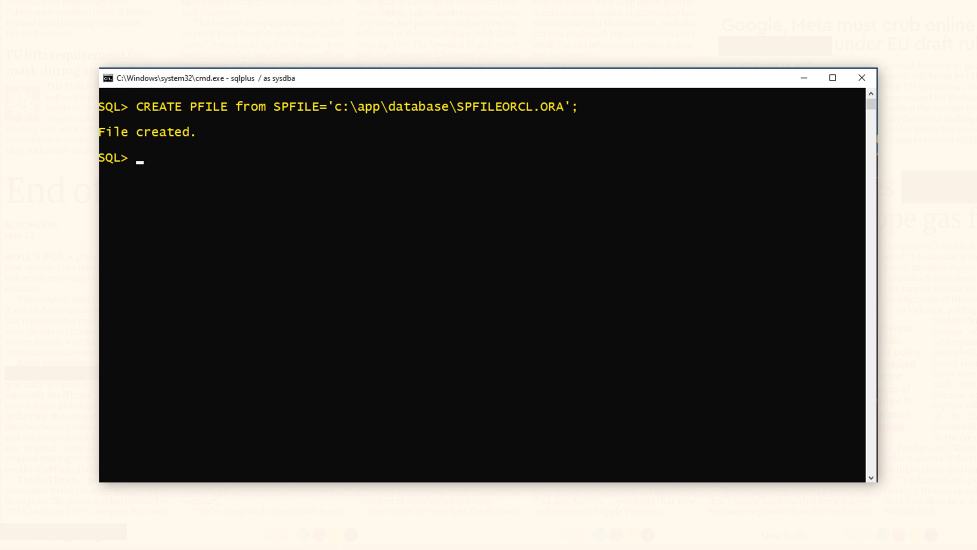
Shut down the database with shut immediate
text(shut immedi)
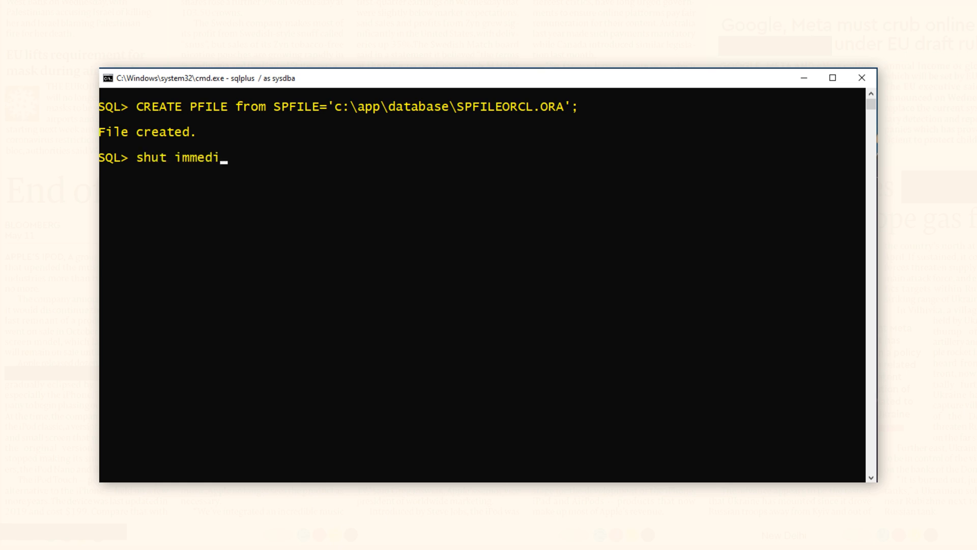
text(ate;)
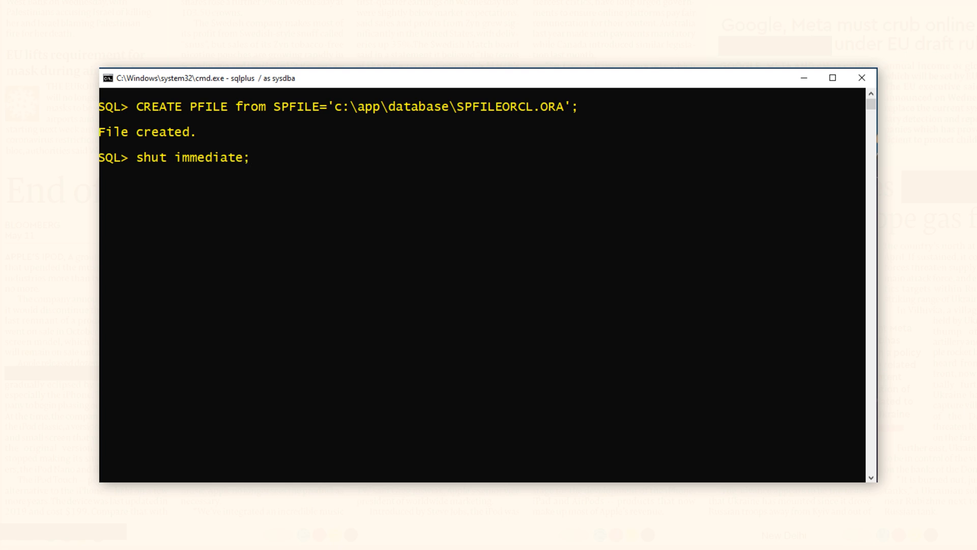
key(Return)
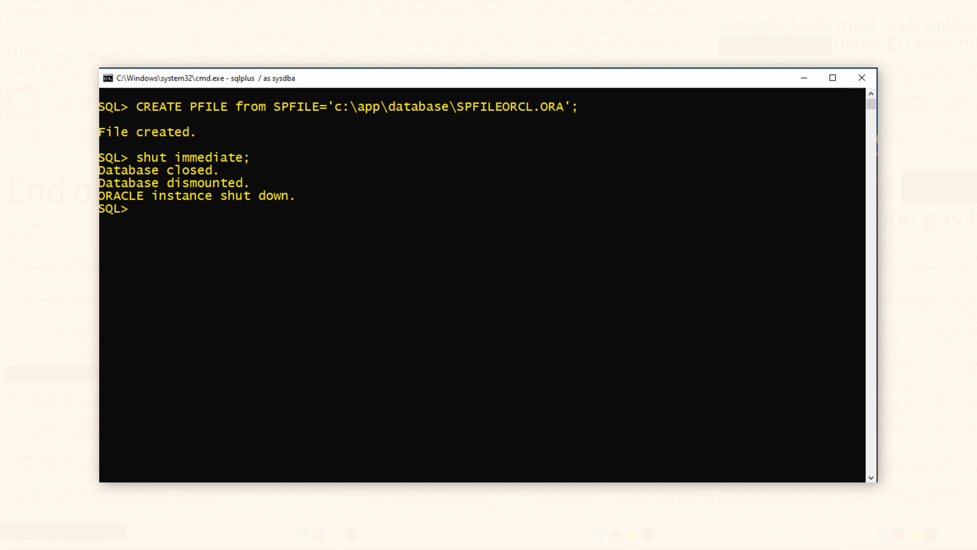
Start the database with PFILE=C:\app\database\initorcl.ora
text(START)
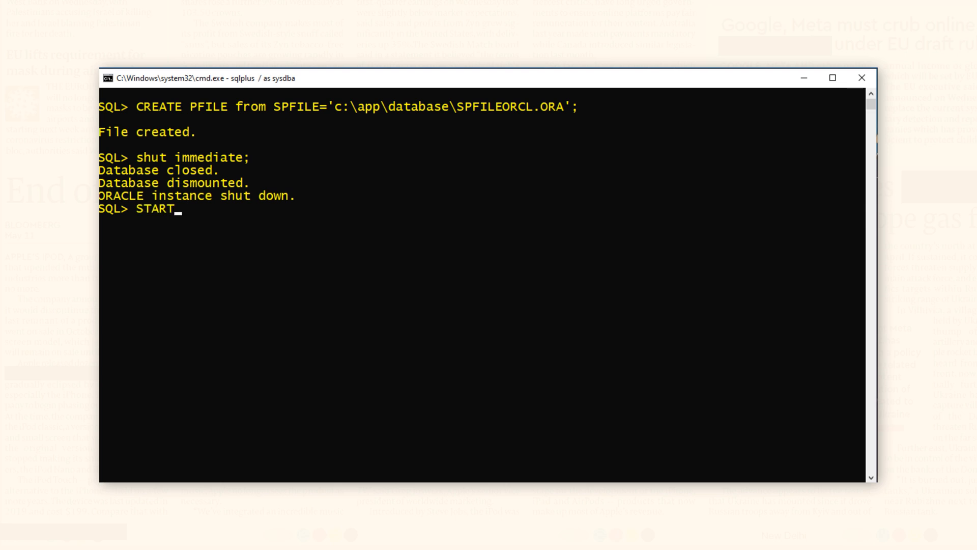
text(UP PFILE)
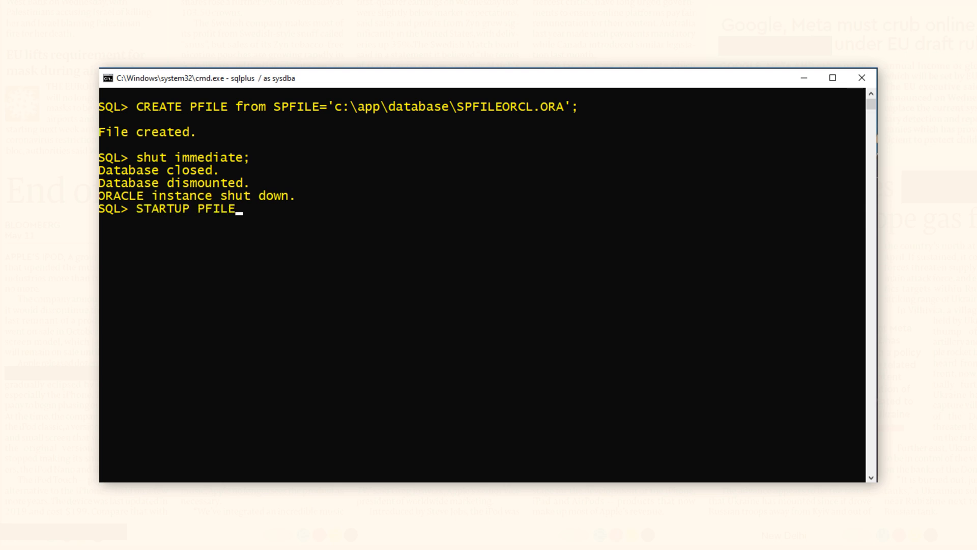
text(=)
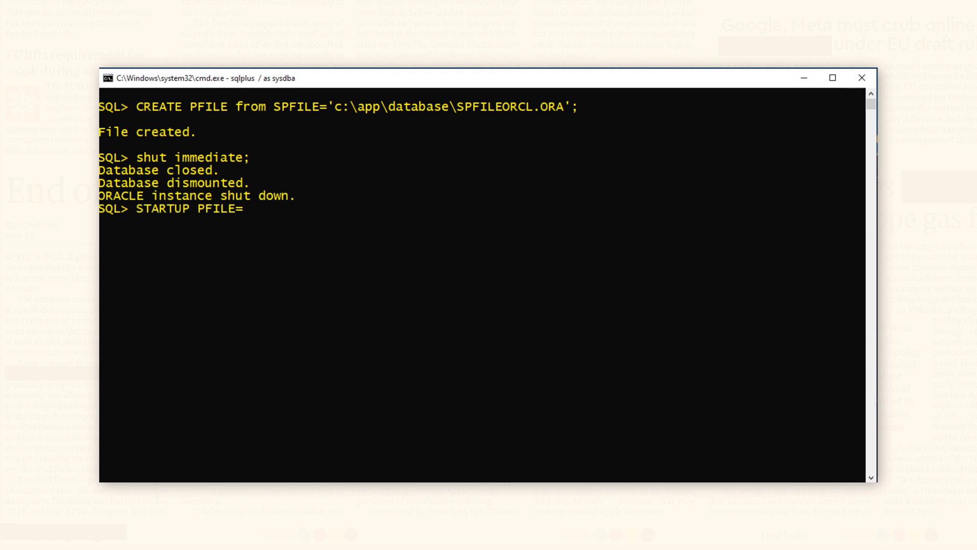
text(C:\app\)
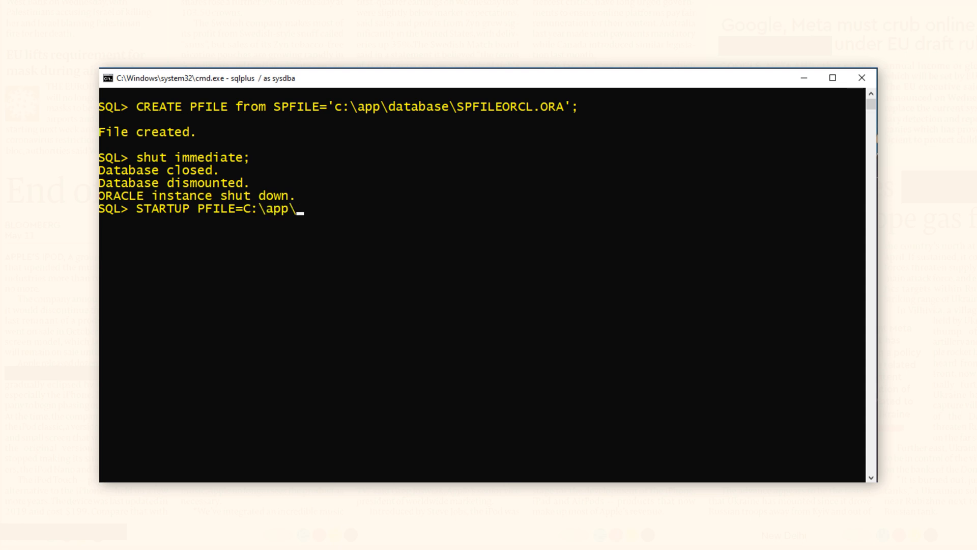
text(database)
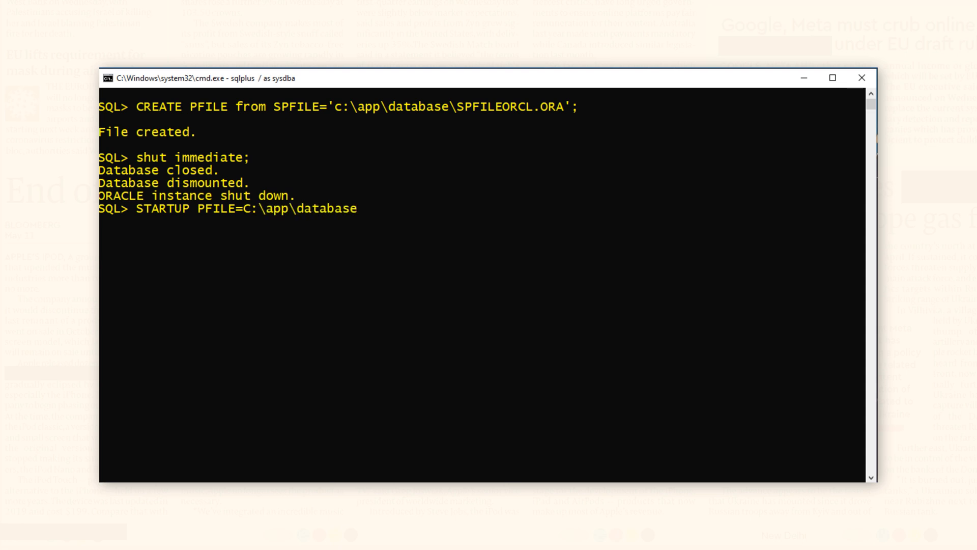
text(\in)
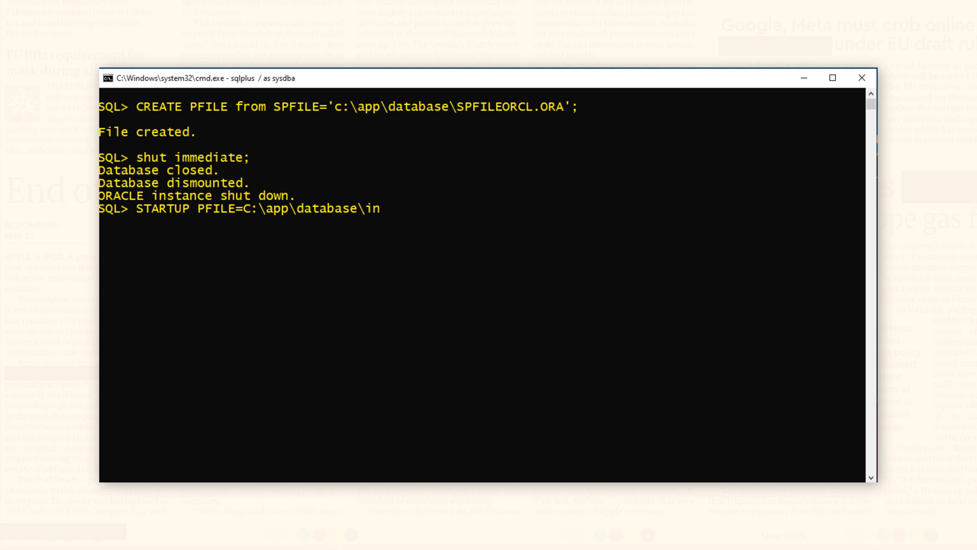
text(itorcl.)
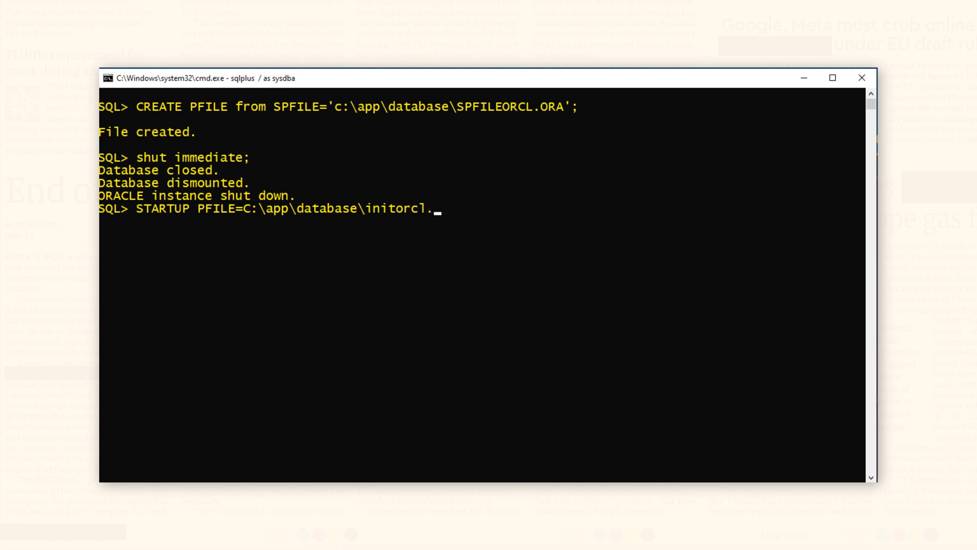
text(ora)
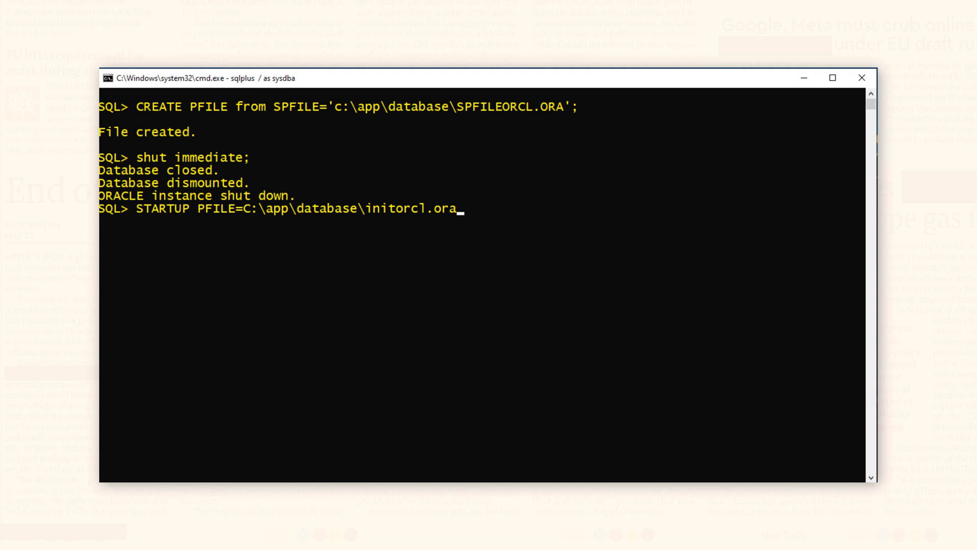
key(Return)
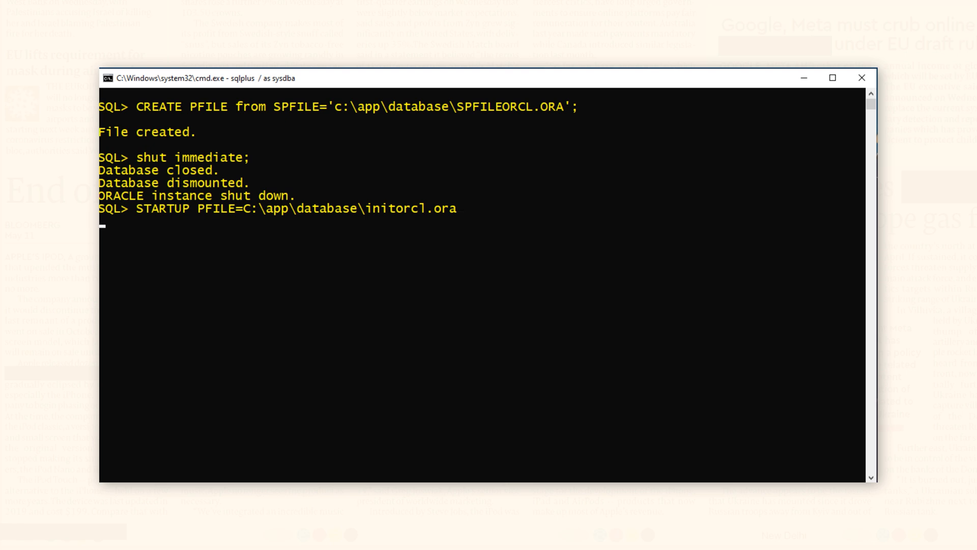
key(Return)
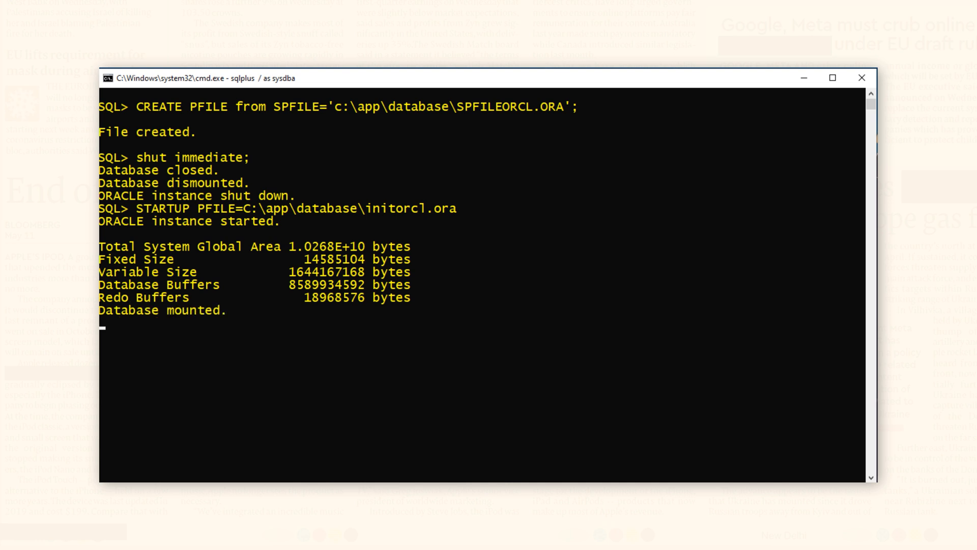
key(Return)
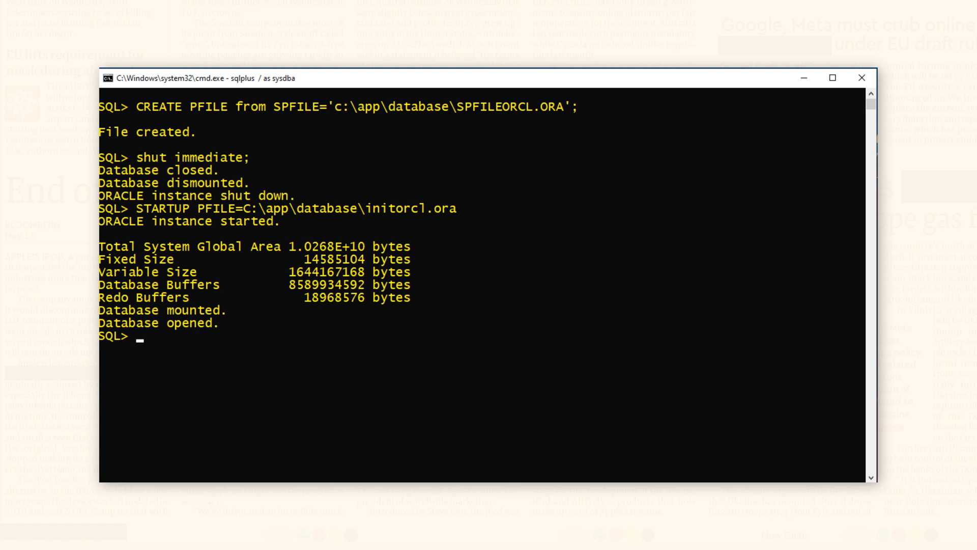
Confirm SHOW PARAMETER spfile returns an empty value and begin typing SHUT IMMEDIATE
text(SHOW)
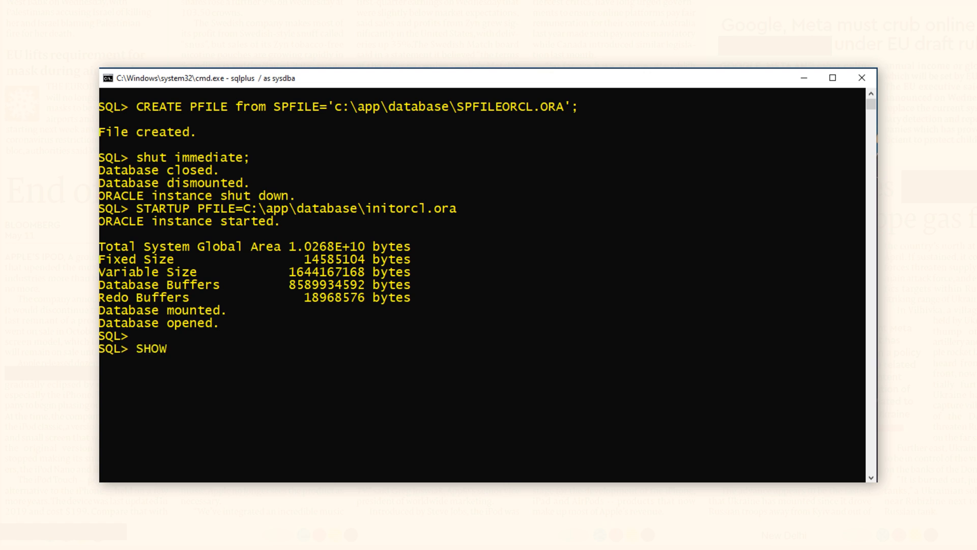
text(PARAMETER s)
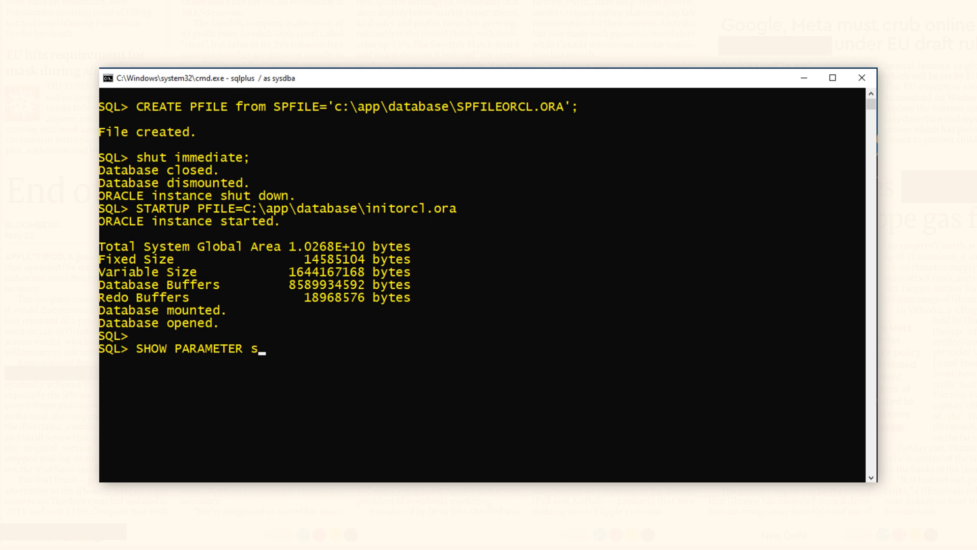
text(pfile;)
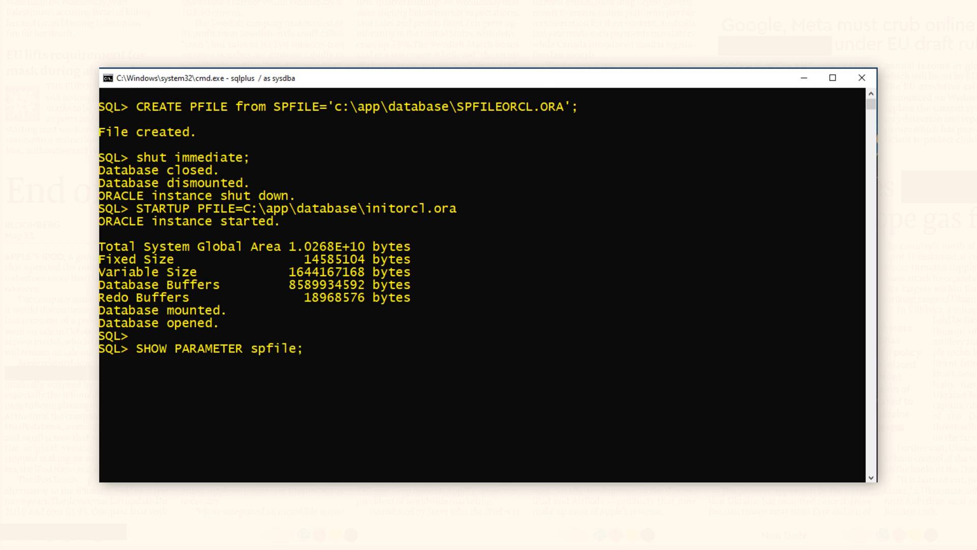
key(Return)
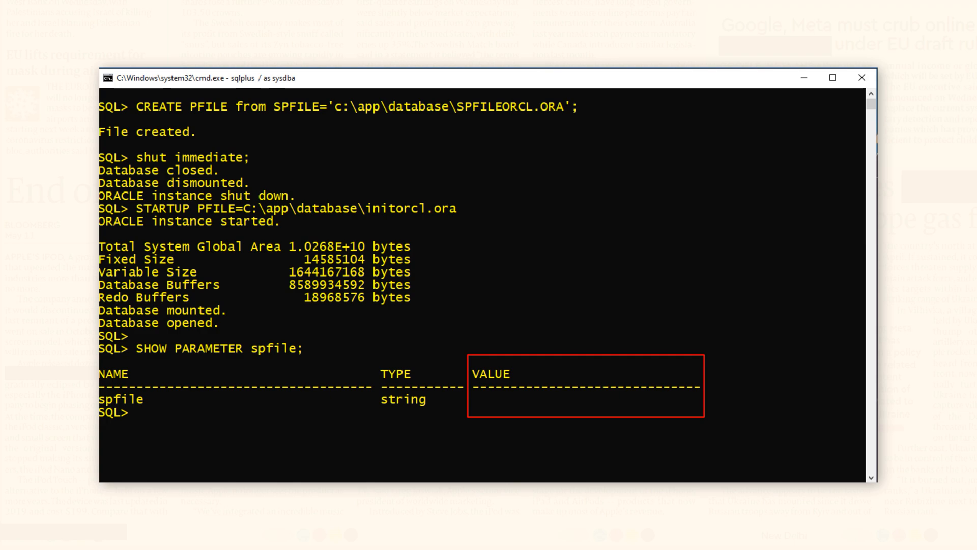
text(SHUT IMMEDI)
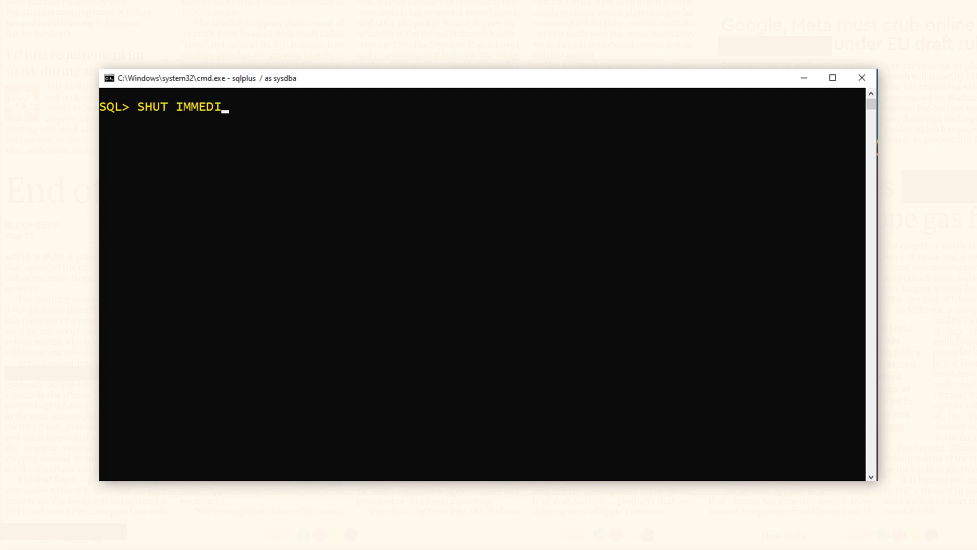
Finish typing the SHUT IMMEDIATE command
text(ATE)
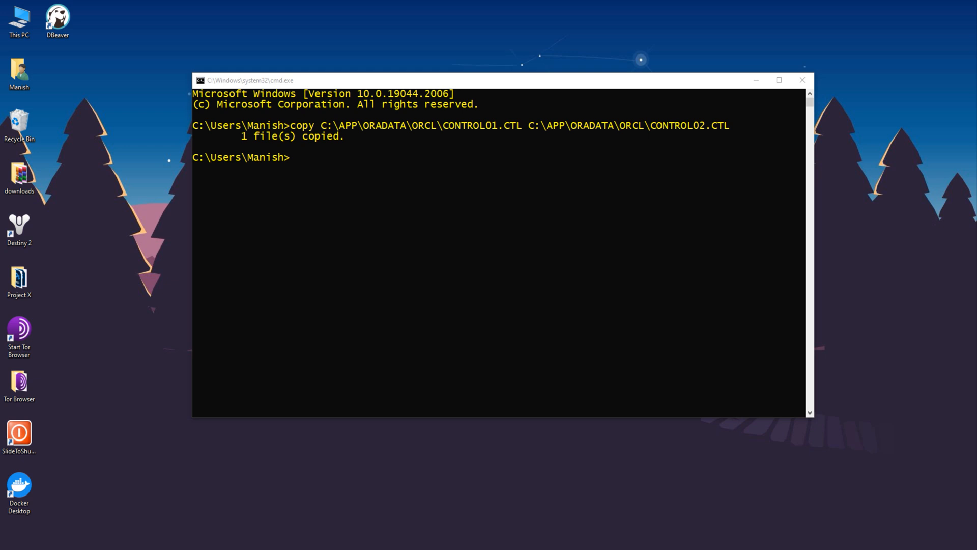
mouse_move(50, 53)
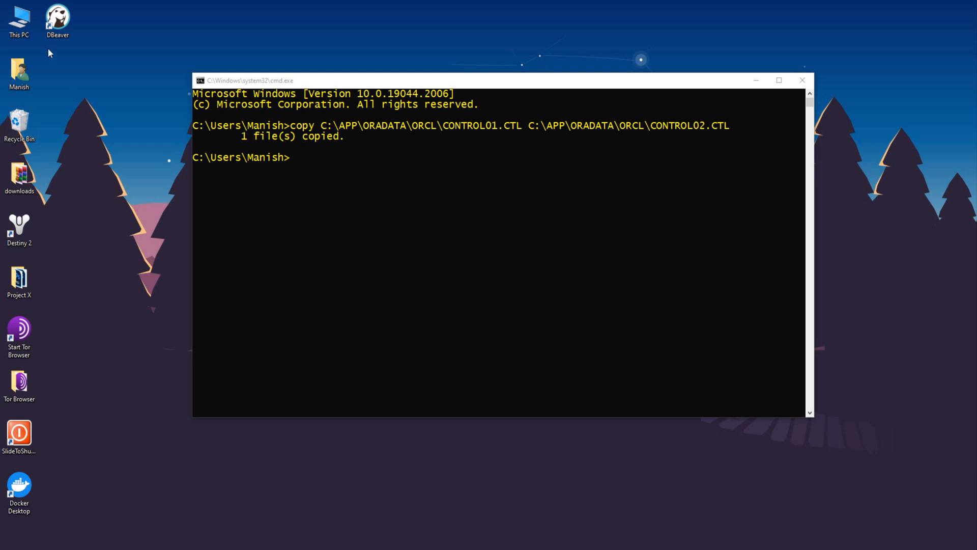
Browse to C:\app\database and open INITORCL.ORA in Notepad
double_click(19, 19)
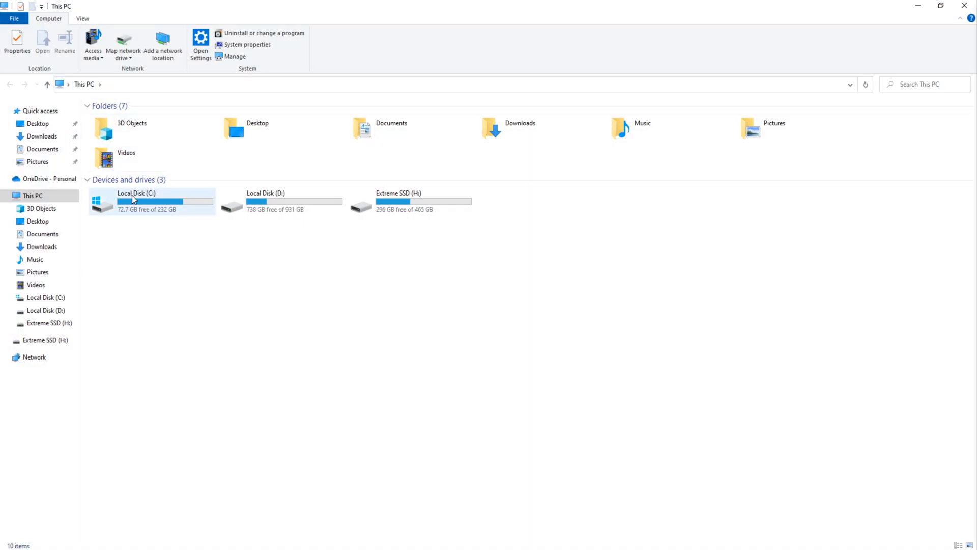
double_click(128, 200)
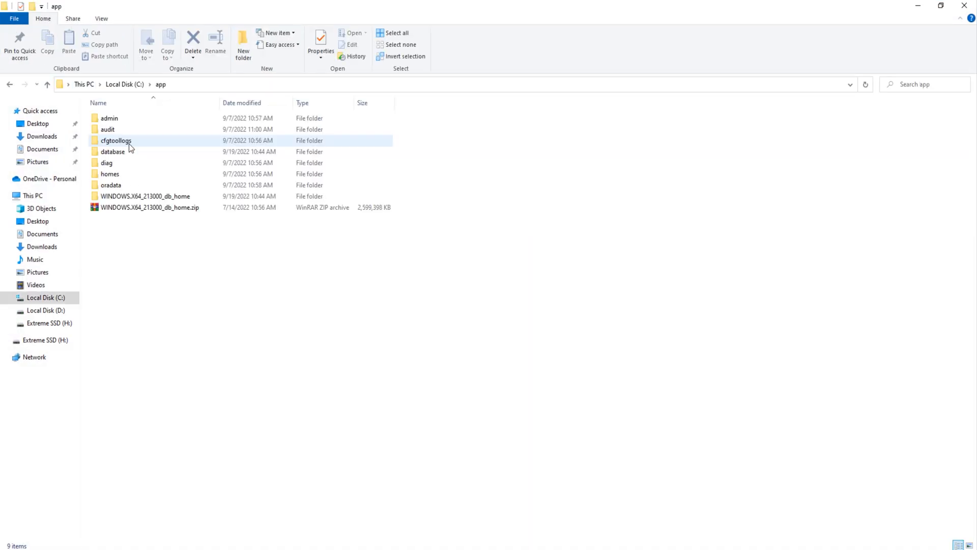
double_click(113, 152)
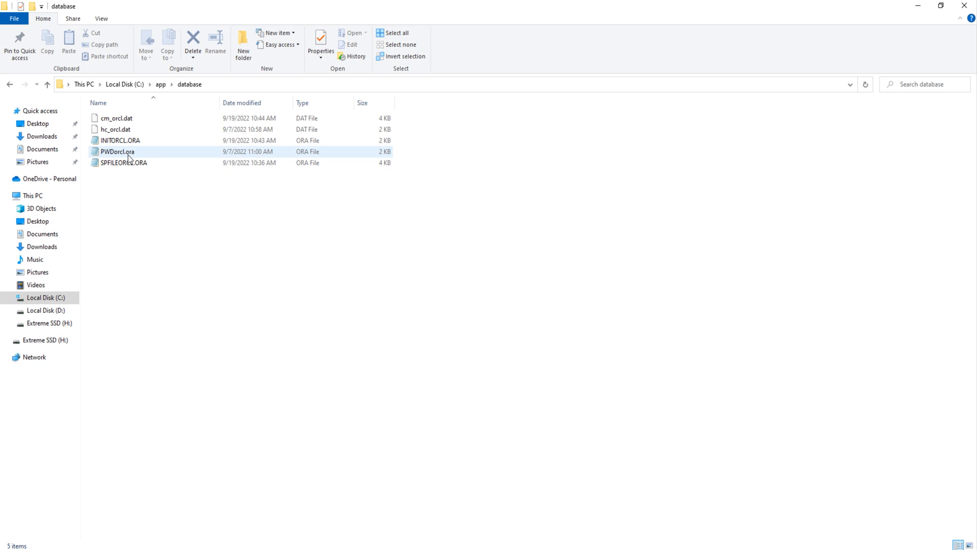
click(120, 140)
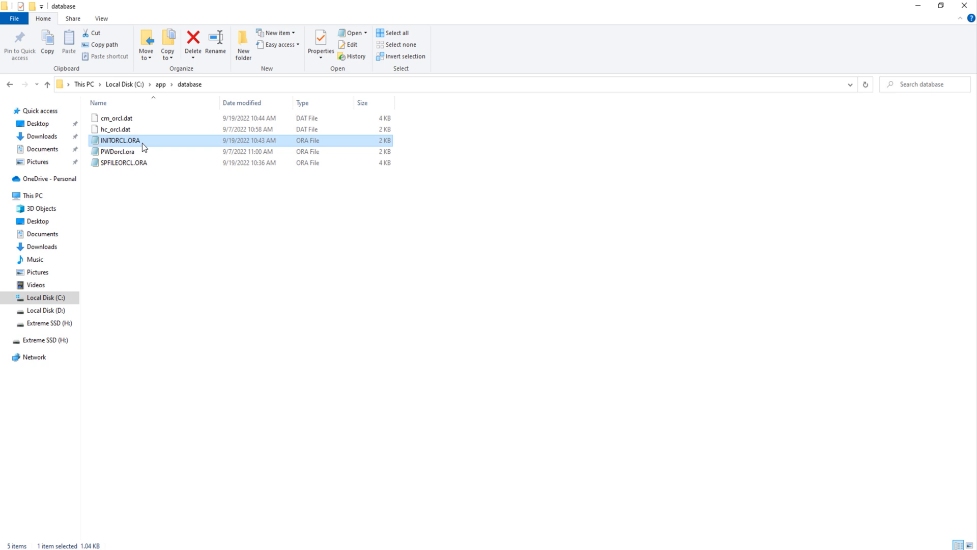
double_click(119, 140)
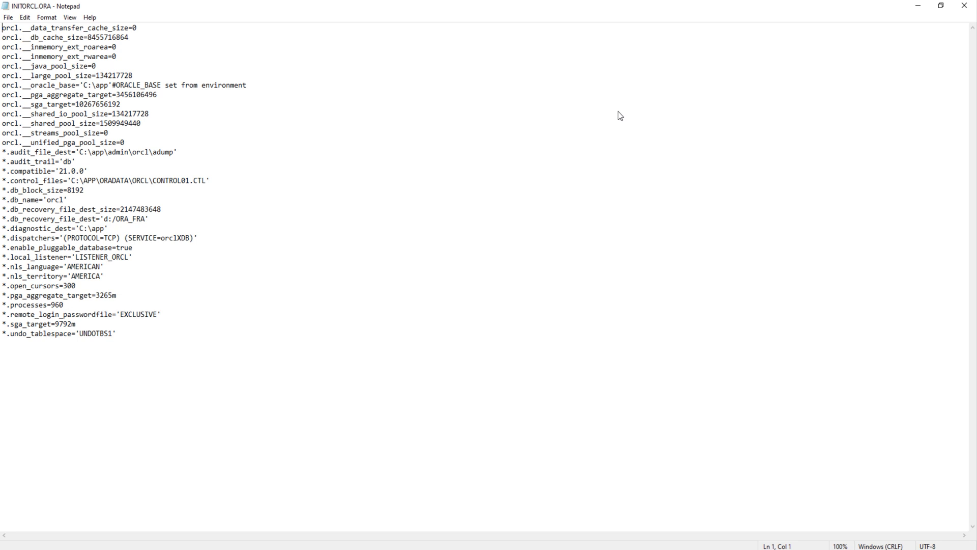
mouse_move(556, 222)
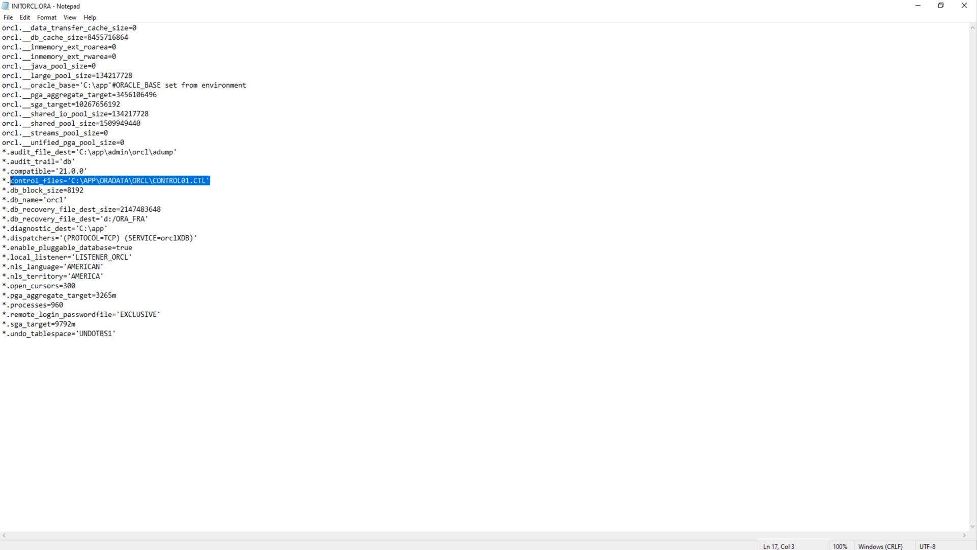
Append ,'C:\APP\ORADATA\ORCL\CONTROL02.CTL' to control_files and save INITORCL.ORA
click(69, 181)
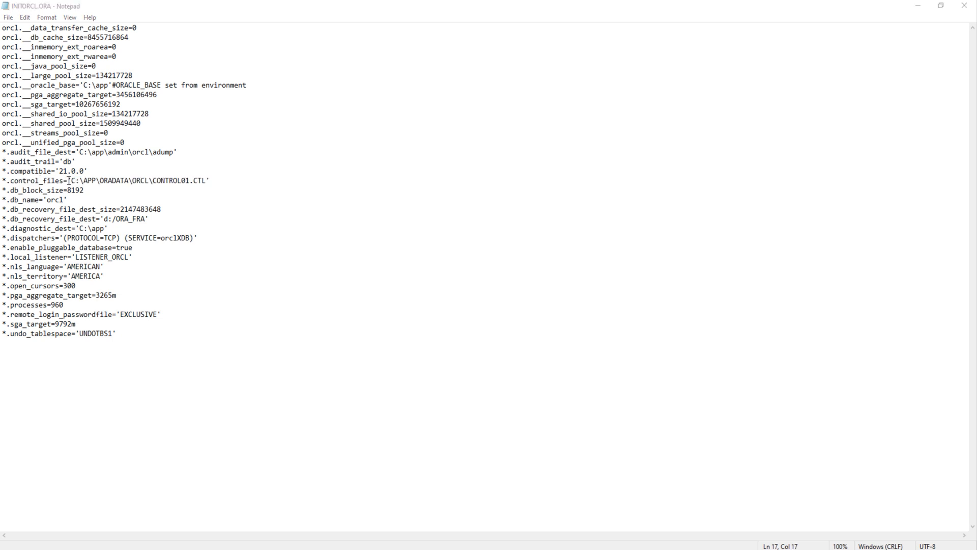
drag(70, 180, 210, 180)
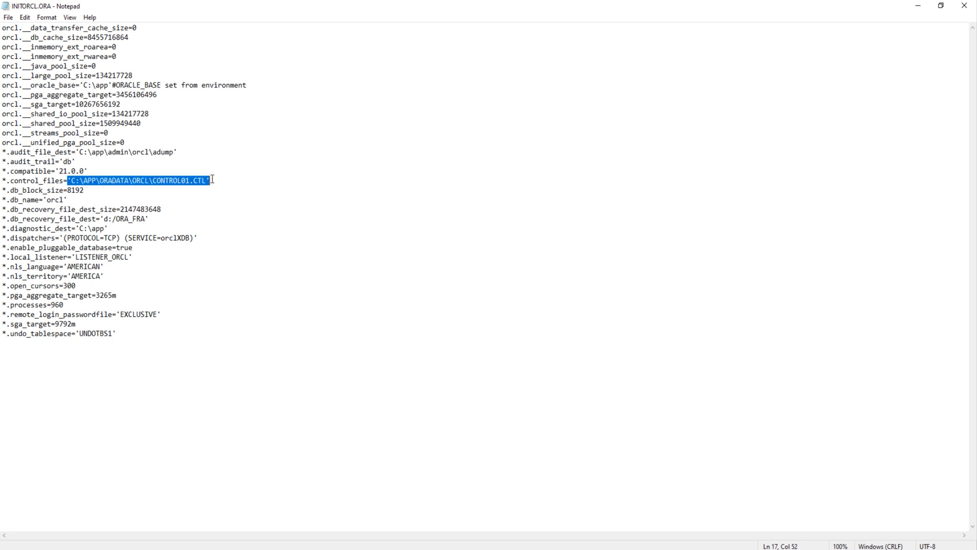
text(,'C:\APP\ORADATA\ORCL\CONTROL02.CTL')
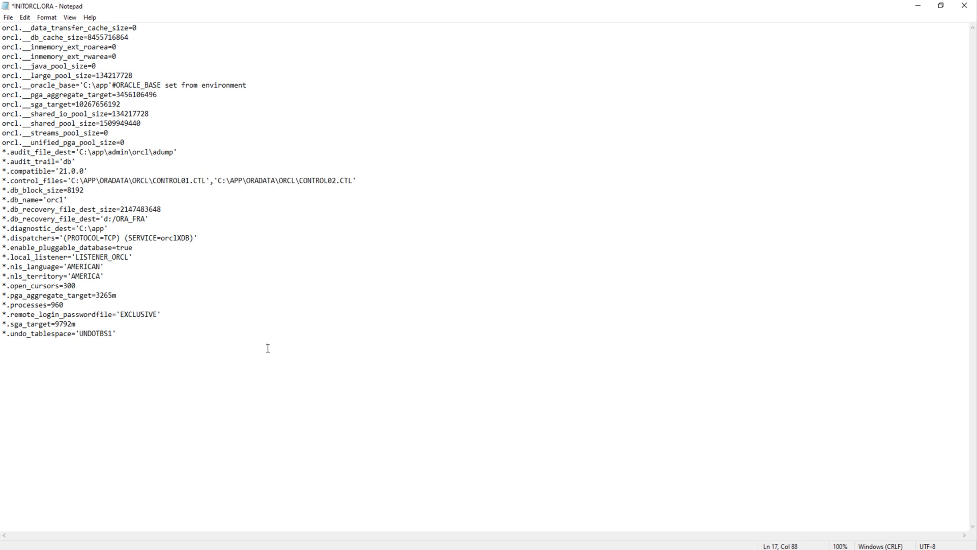
click(355, 180)
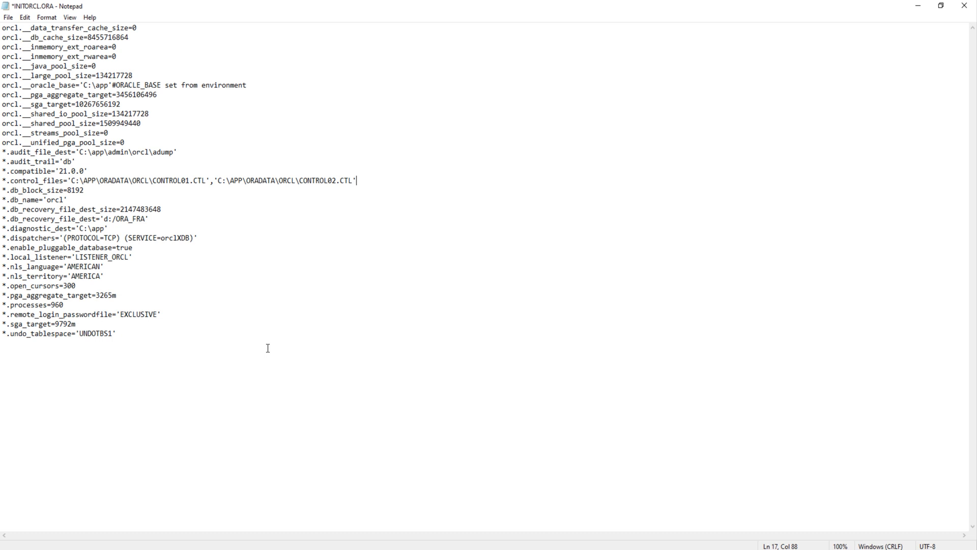
key(ctrl+s)
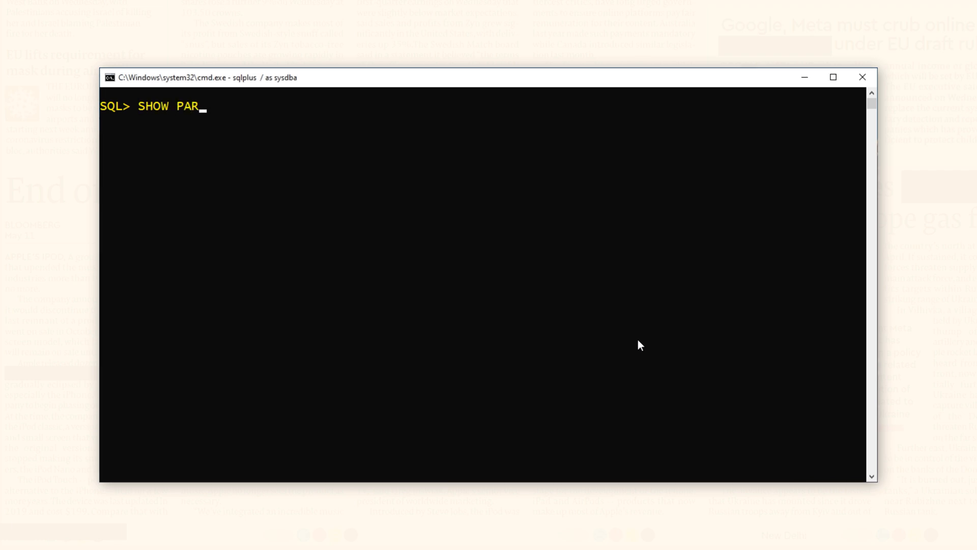
Run SHOW PARAMETER control_files; in SQL*Plus
text(AMETER c)
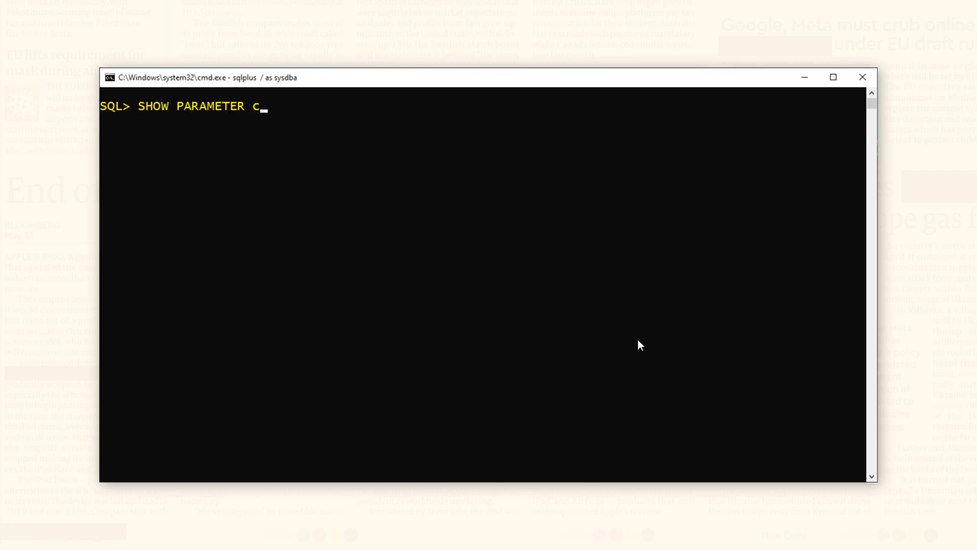
text(ontrol_fi)
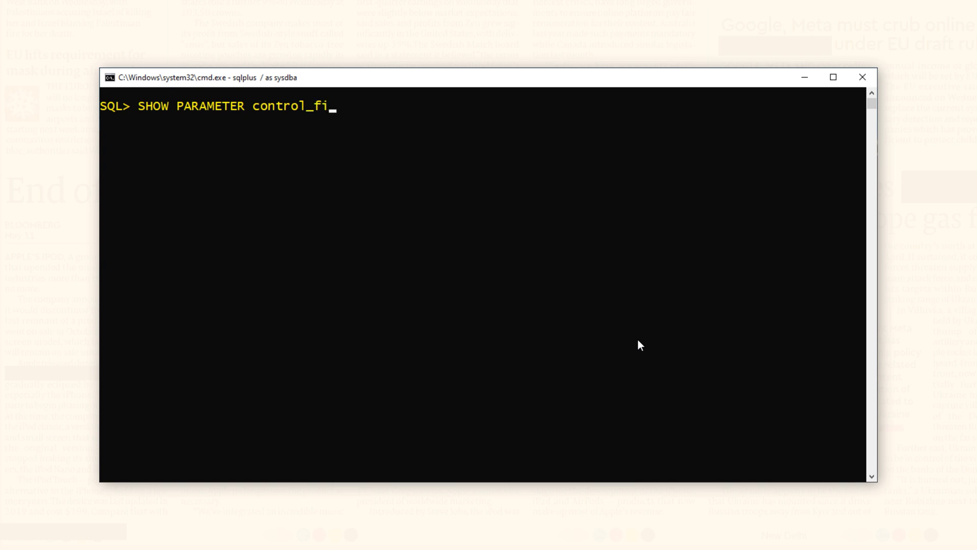
text(les;)
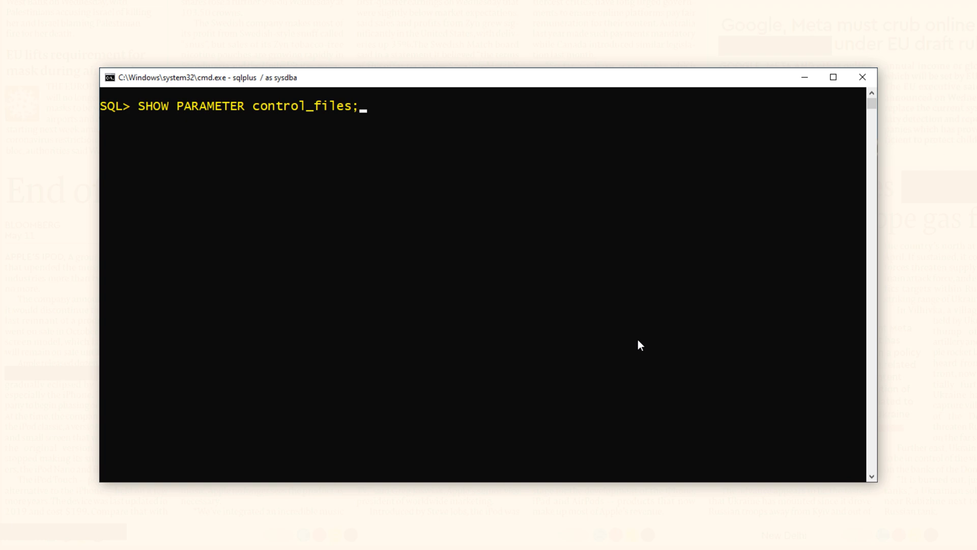
key(Return)
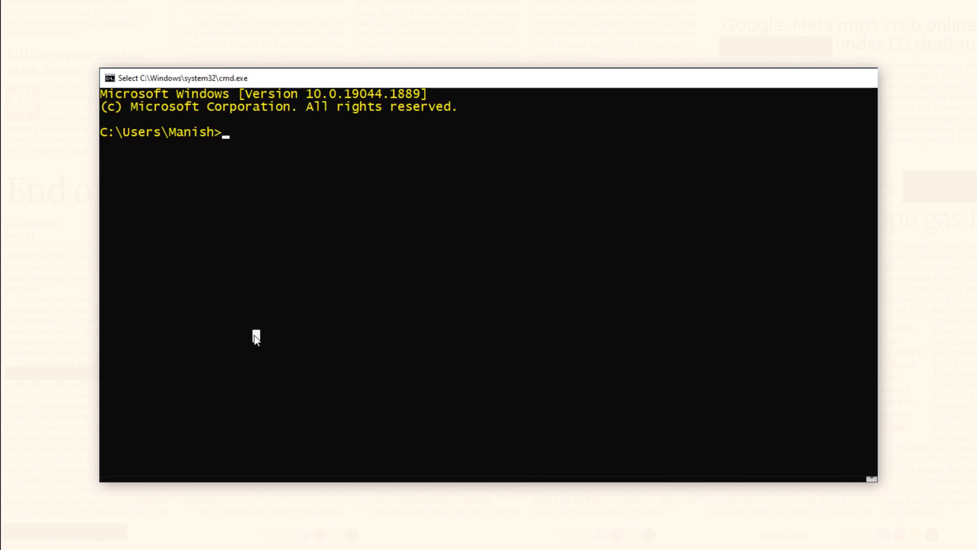
Copy C:\APP\ORADATA\ORCL\CONTROL01.ctl to CONTROL02.ctl in the same folder
text(cop)
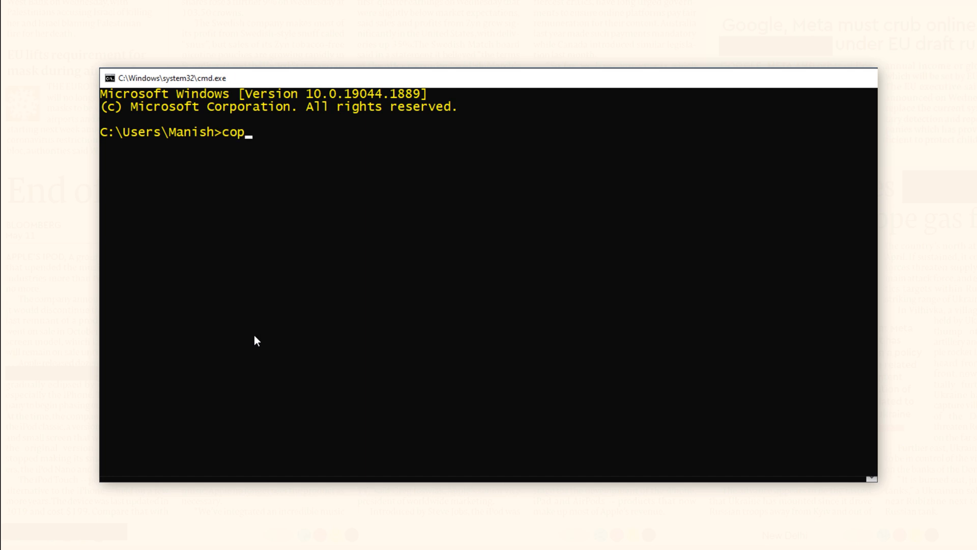
text(y C:\APP\ORADATA\ORCL\CONTROL01.)
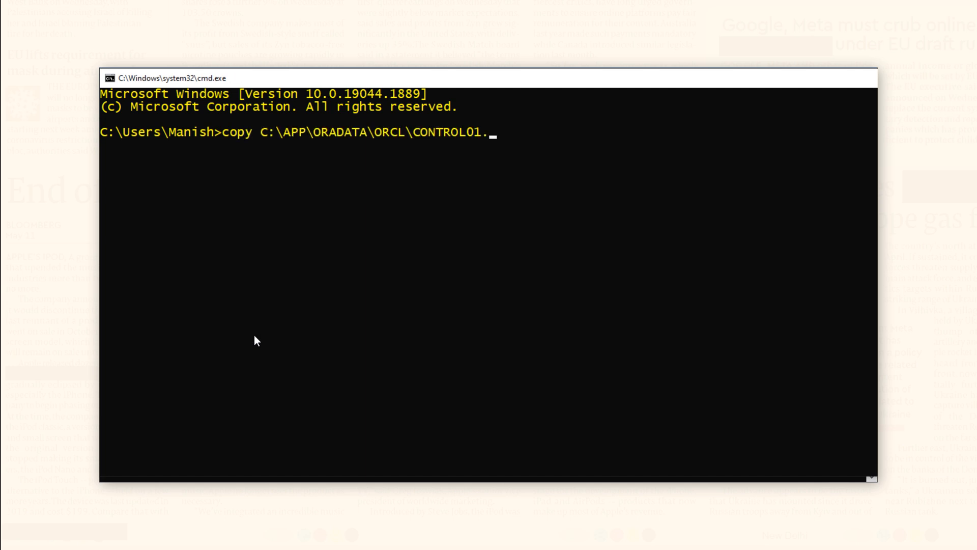
text(ctl)
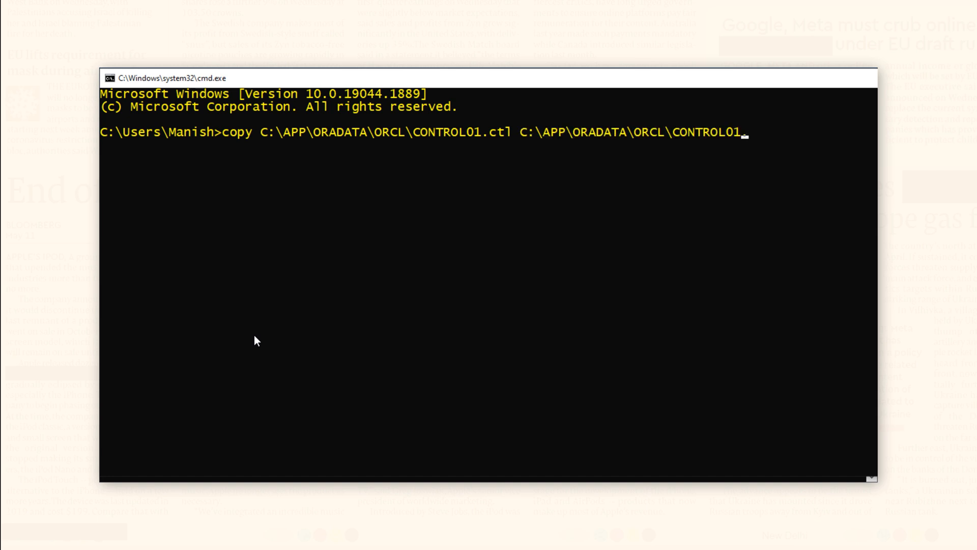
text(2.)
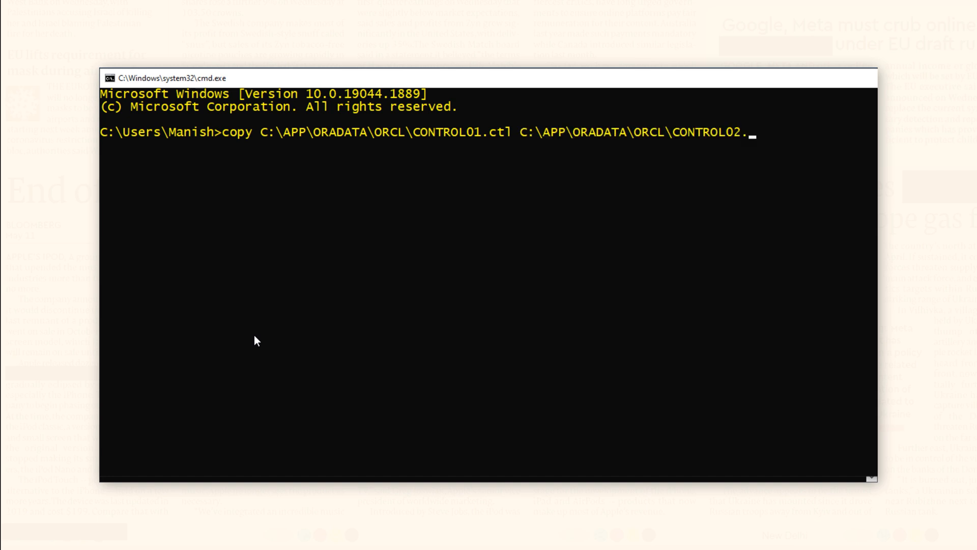
text(ctl)
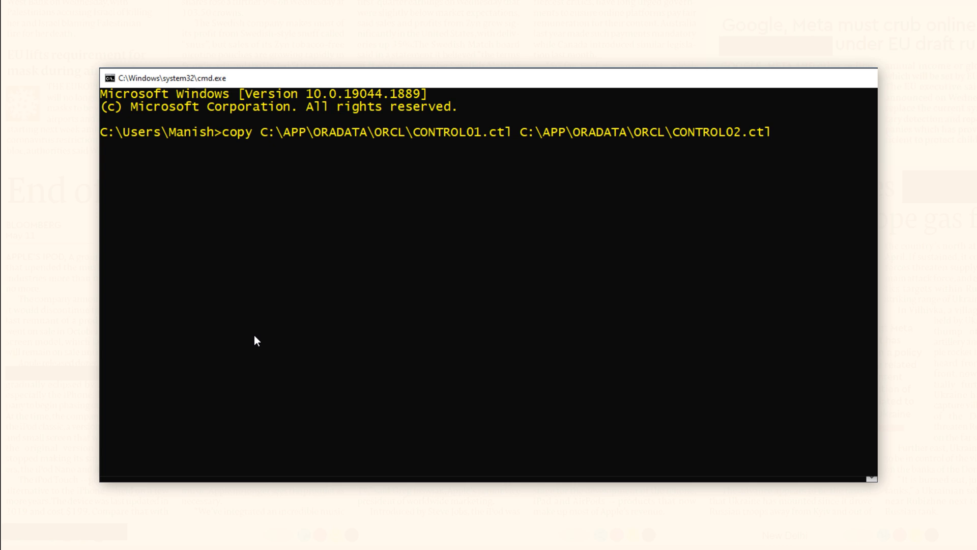
key(Return)
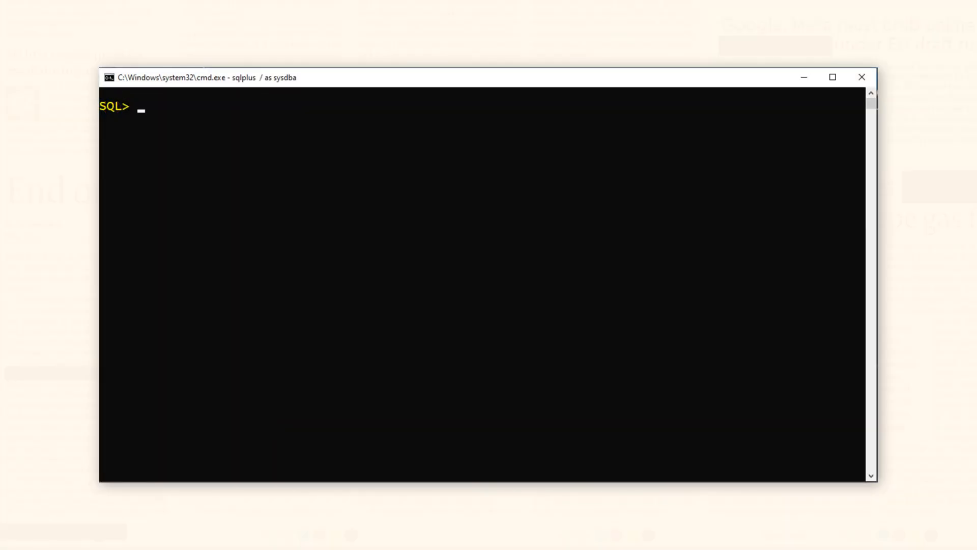
Start the Oracle instance using PFILE c:\app\database\initorcl.ora
text(STARTUP)
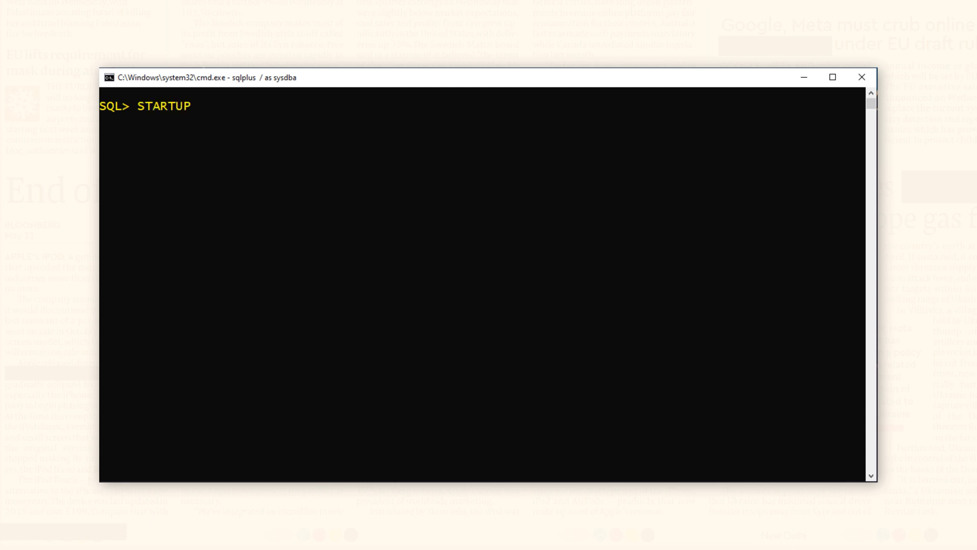
text(PFILE=)
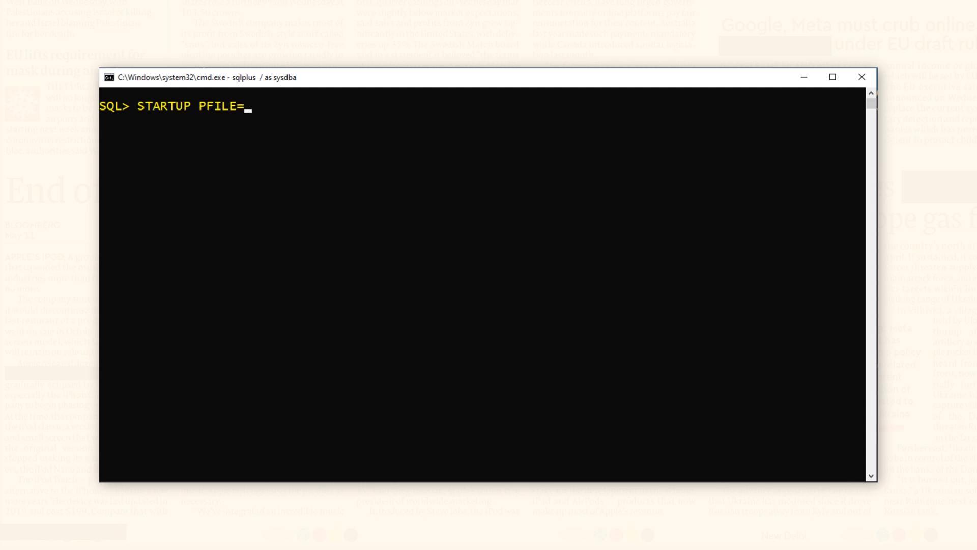
text(c:\a)
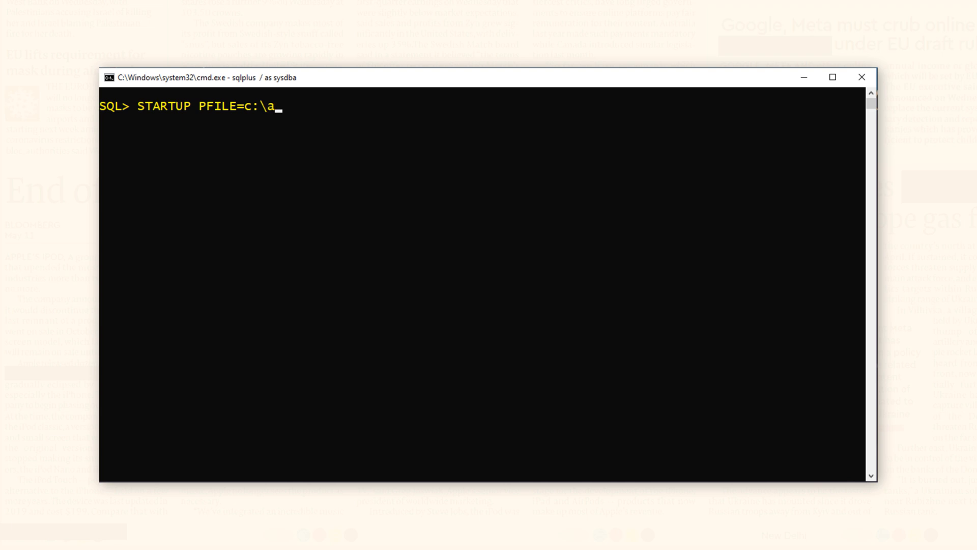
text(pp\database)
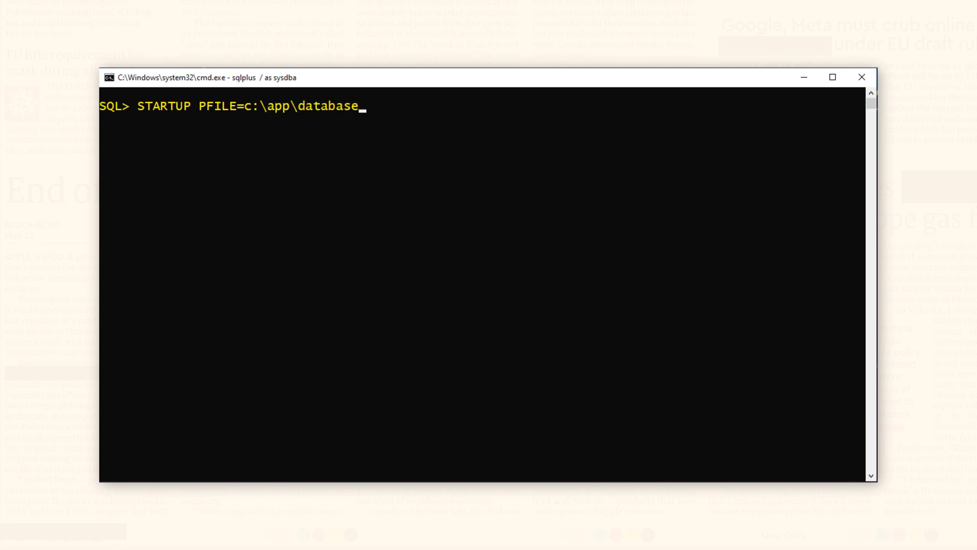
text(\inito)
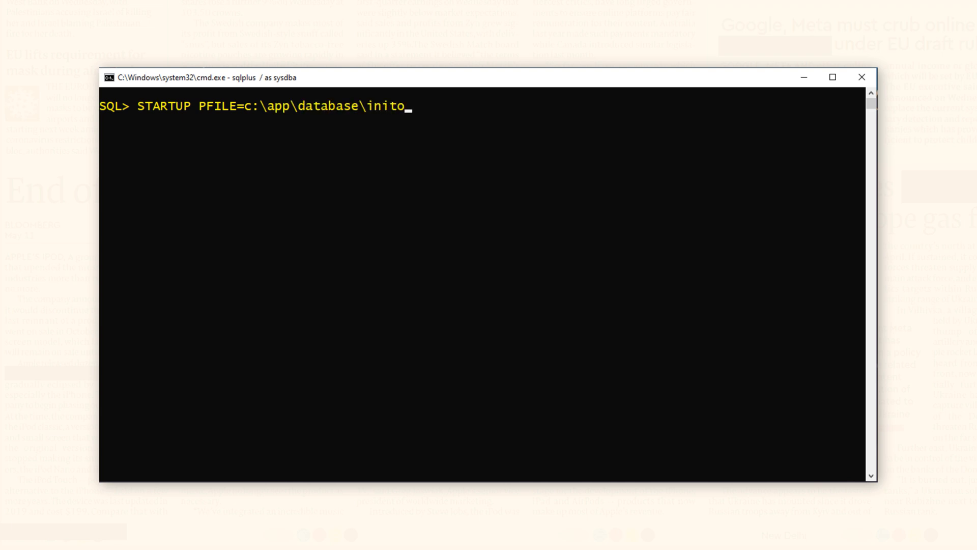
text(rcl.or)
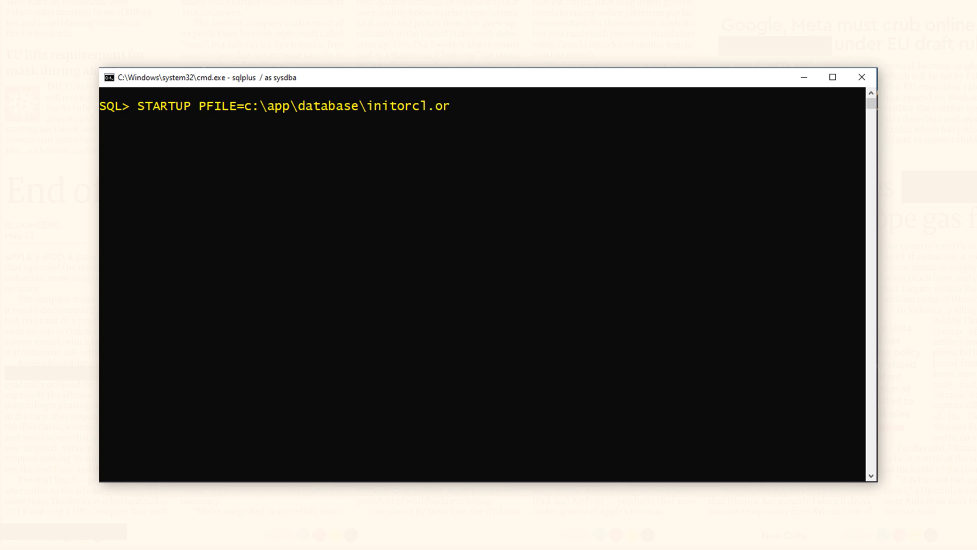
key(Return)
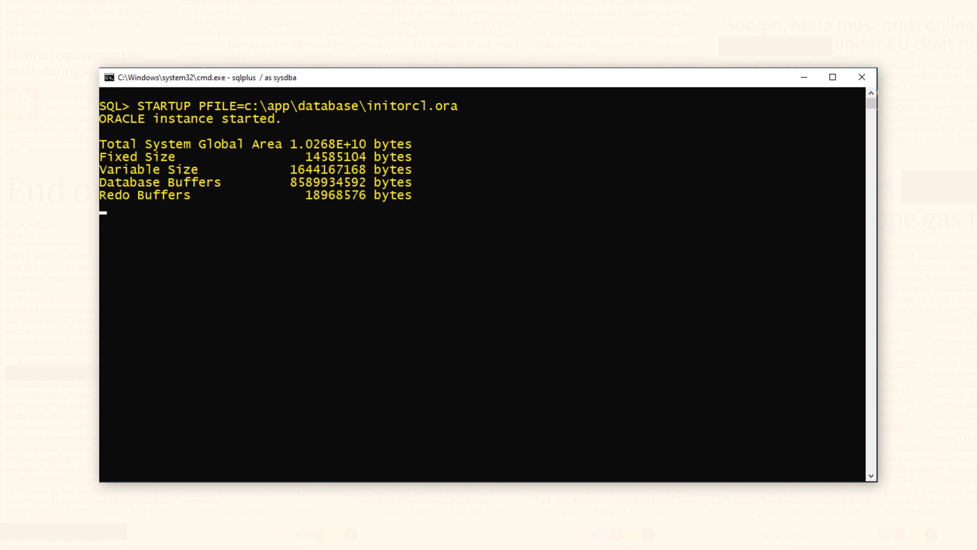